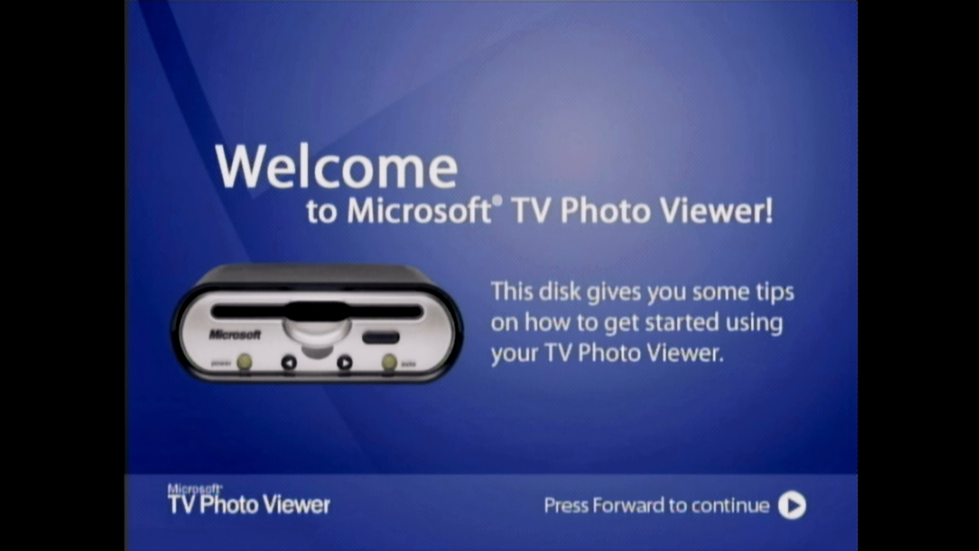
- Advance through the welcome, remote control, picture search and photos-on-TV tutorial slides
click(793, 506)
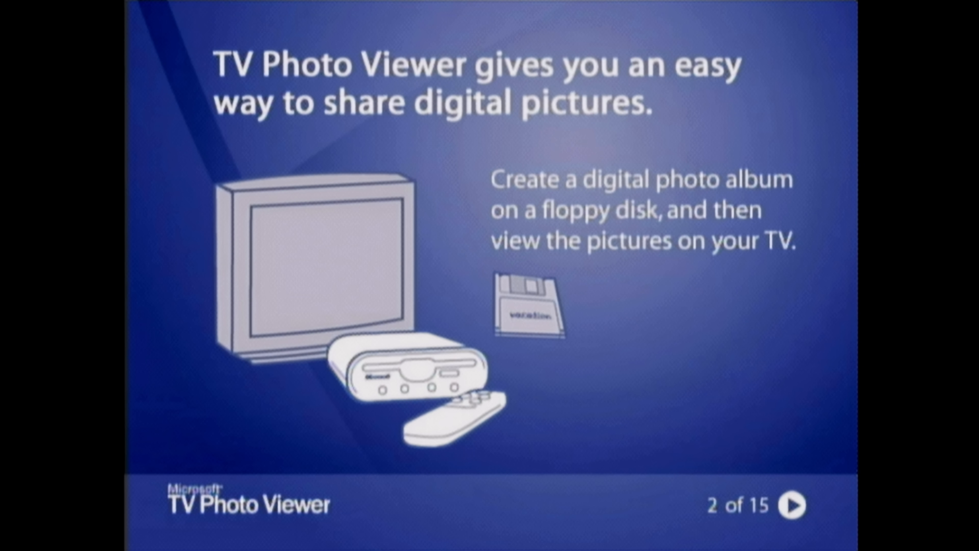
click(794, 505)
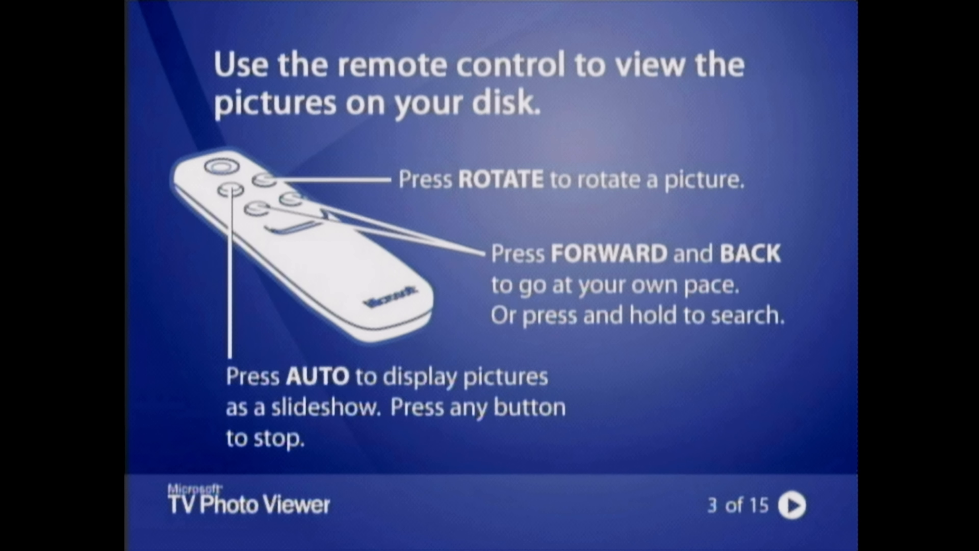
click(792, 505)
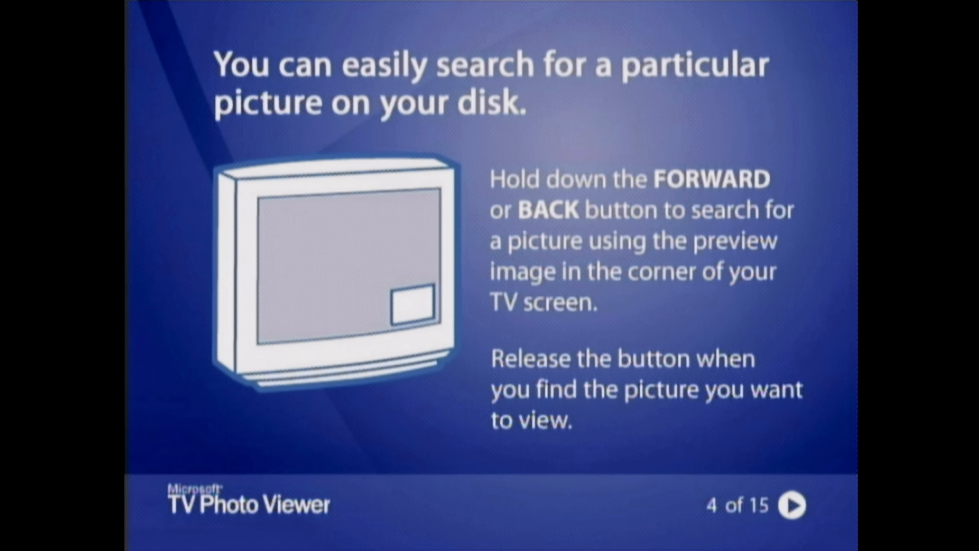
click(794, 505)
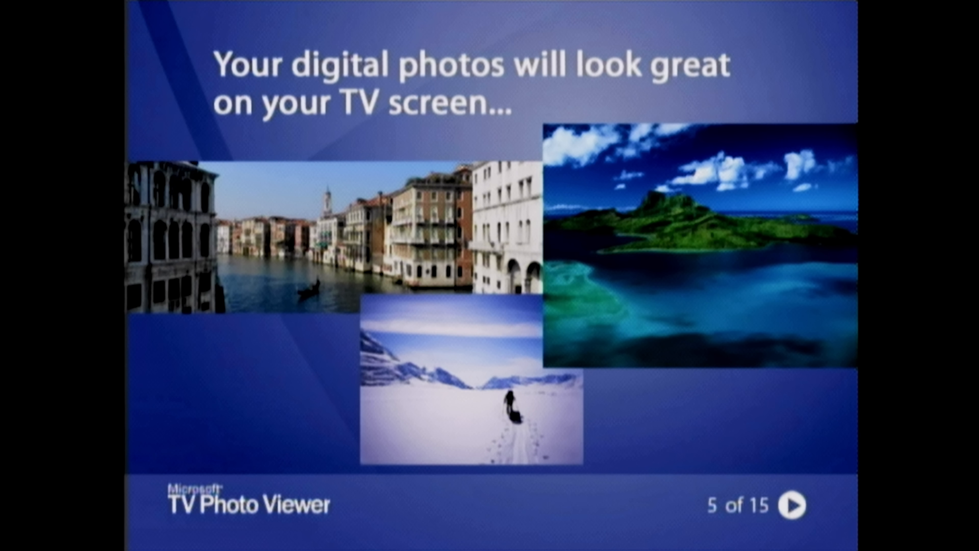
- Continue past the vacation photos, flashcards and album arranging slides to slide 11 of 15
click(793, 505)
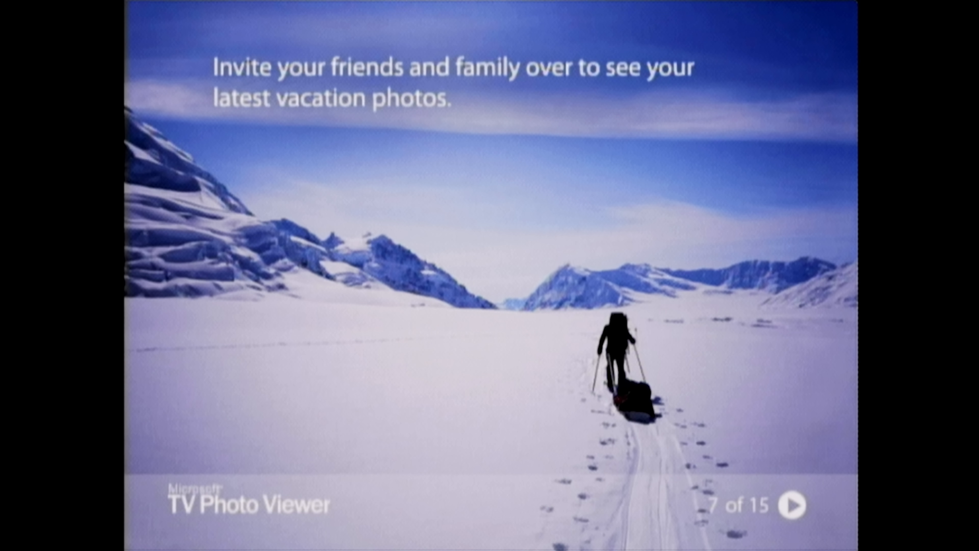
click(793, 505)
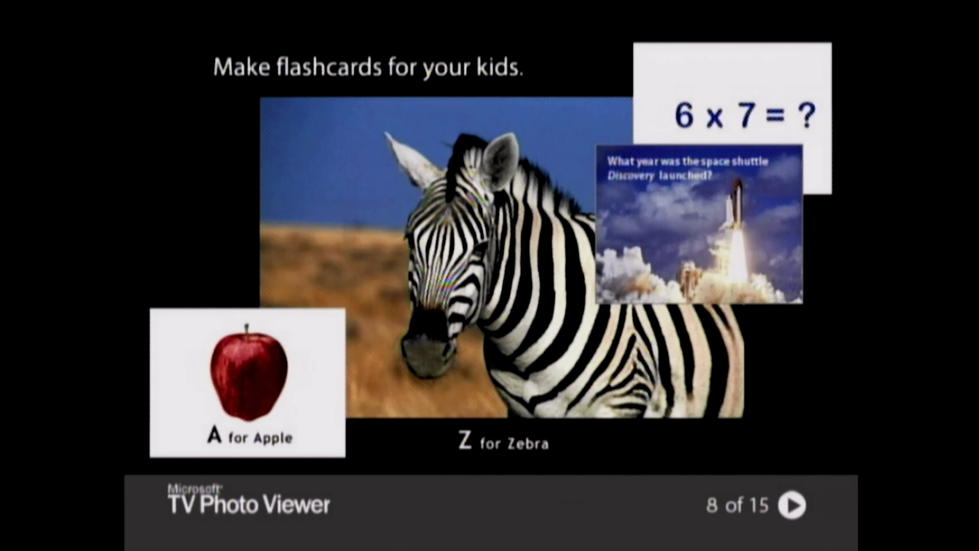
click(794, 506)
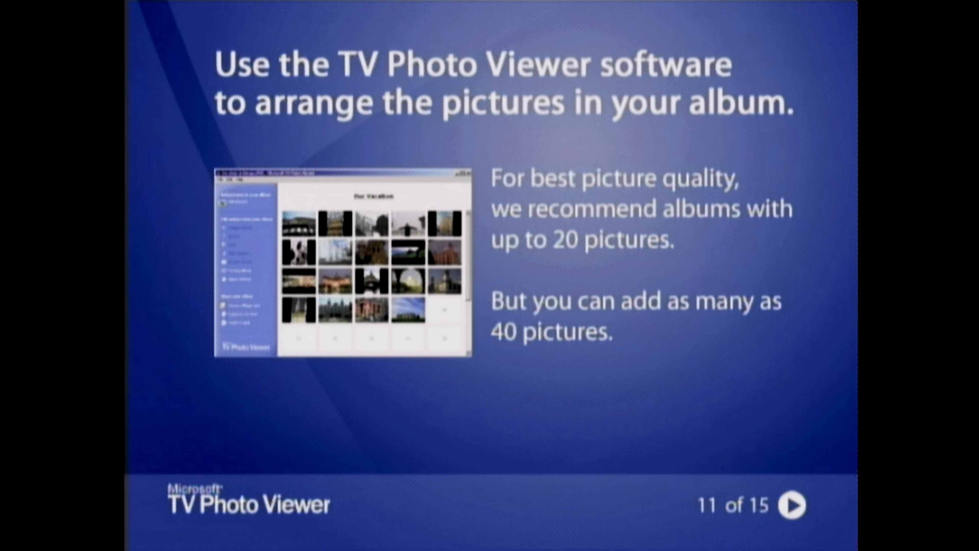
click(792, 506)
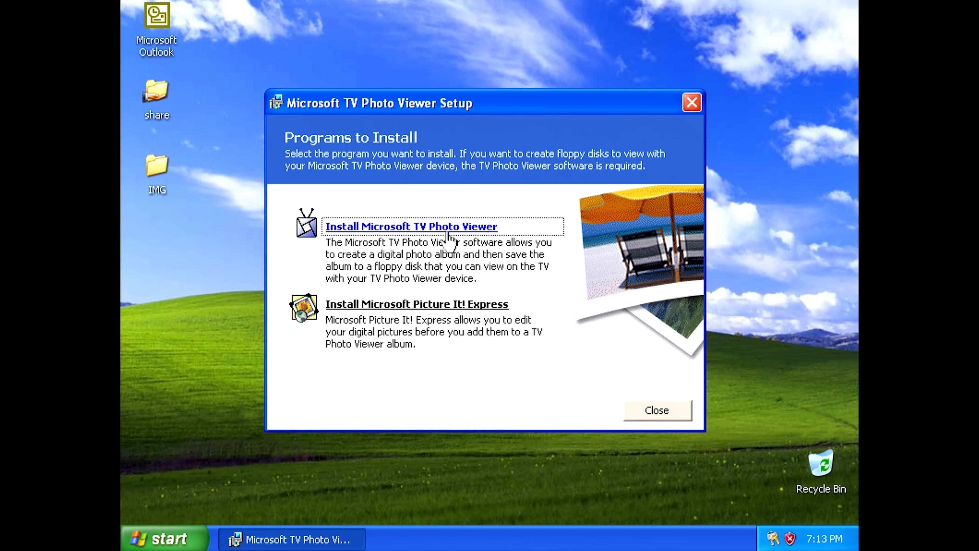
mouse_move(426, 375)
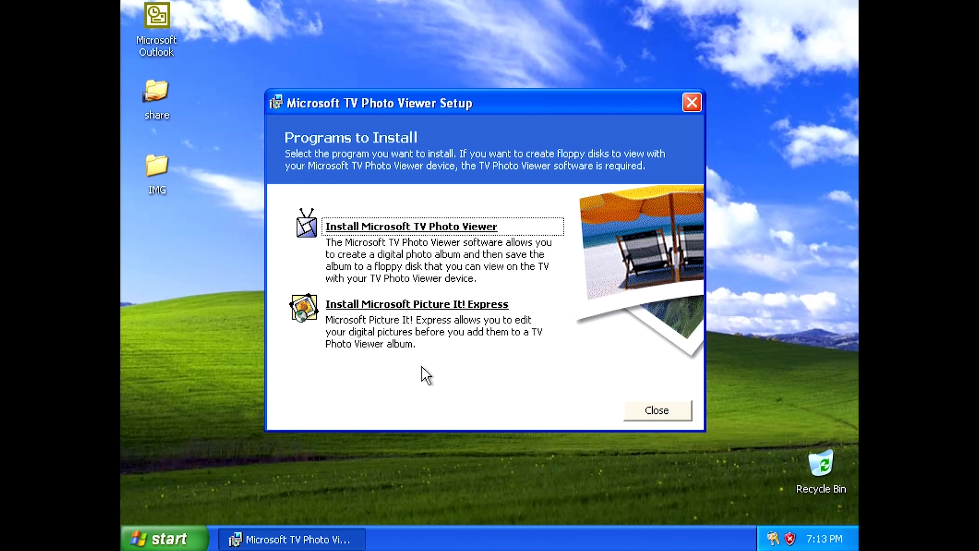
mouse_move(411, 226)
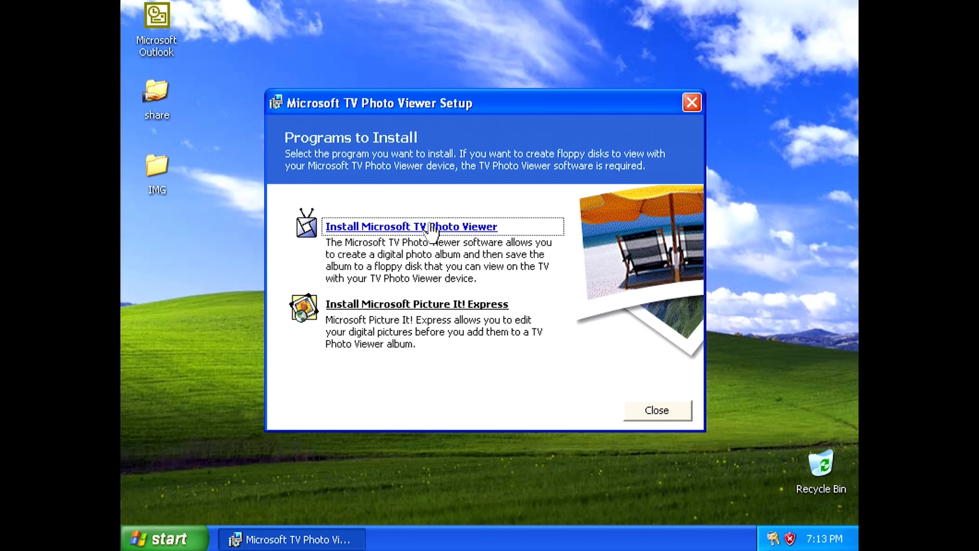
- Install TV Photo Viewer, accepting the license and keeping the desktop shortcut
click(410, 226)
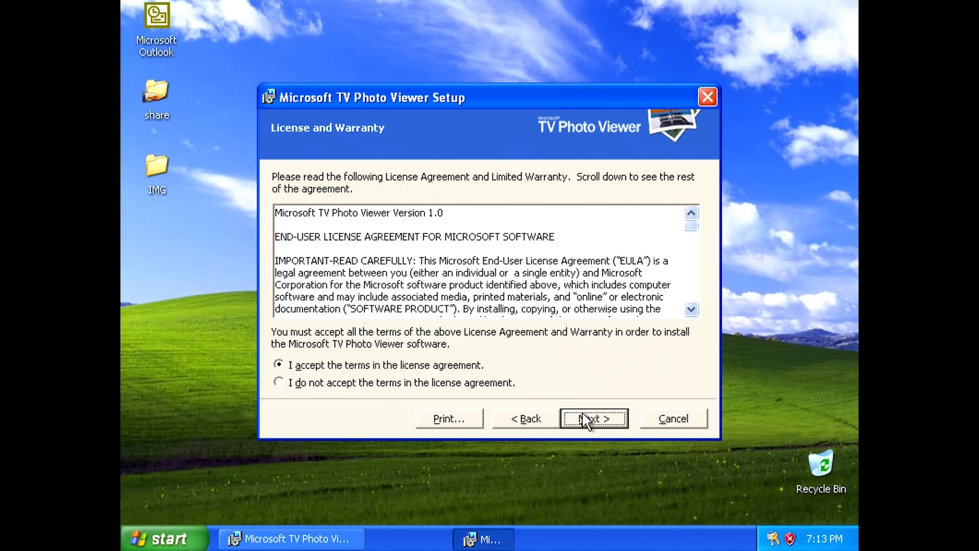
click(593, 418)
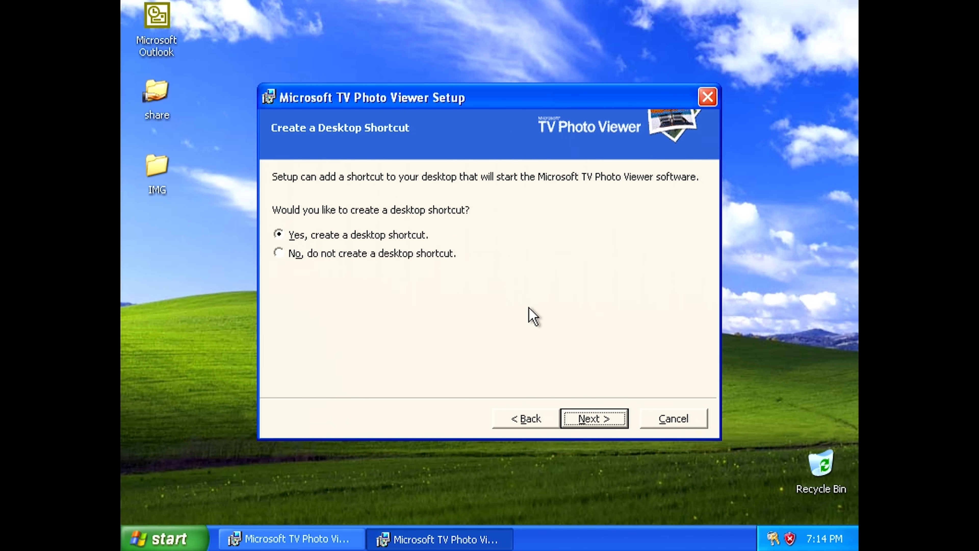
mouse_move(586, 161)
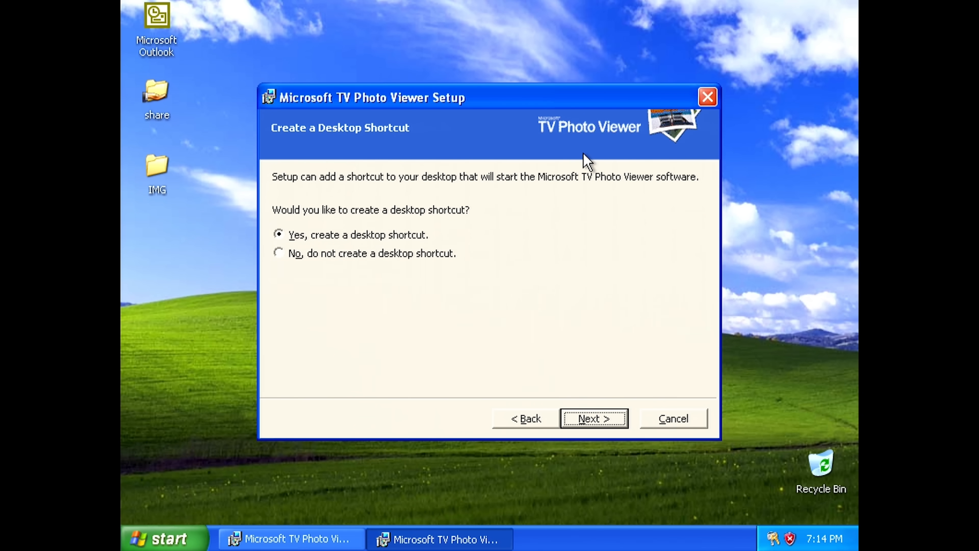
mouse_move(548, 368)
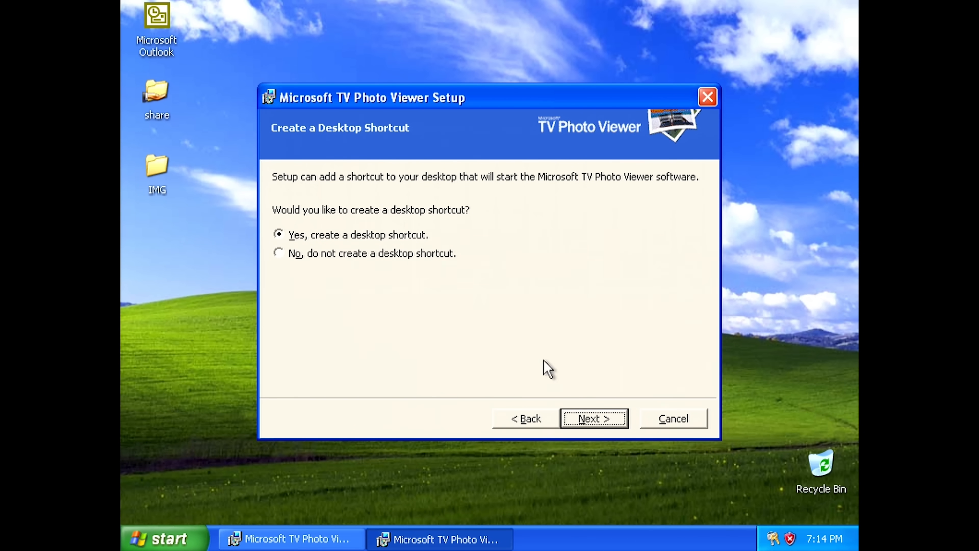
click(593, 418)
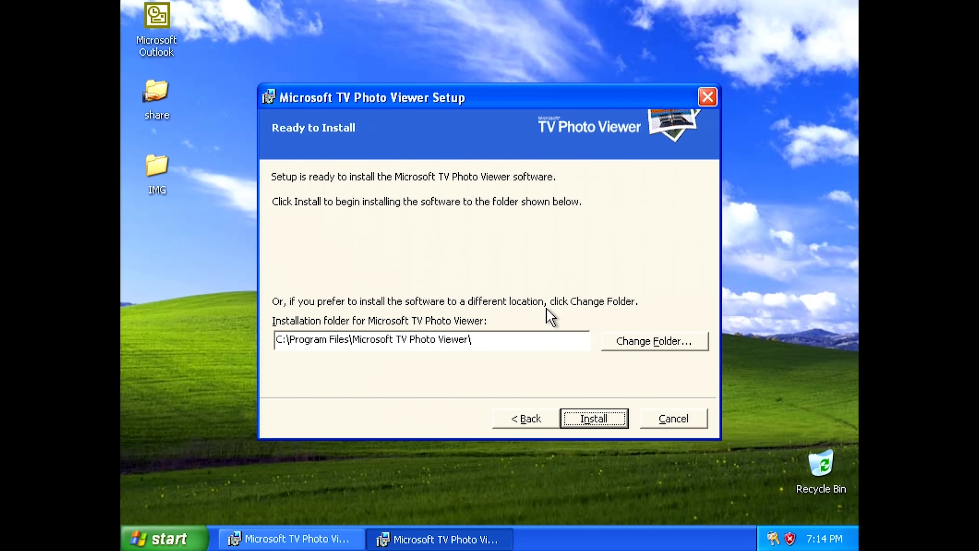
click(592, 418)
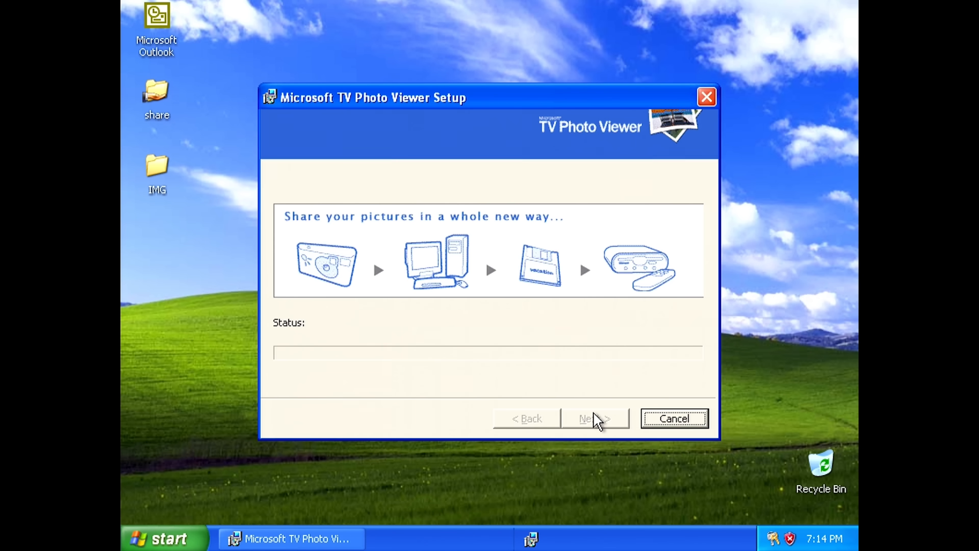
- Choose to register the product later and finish the setup wizard
click(594, 418)
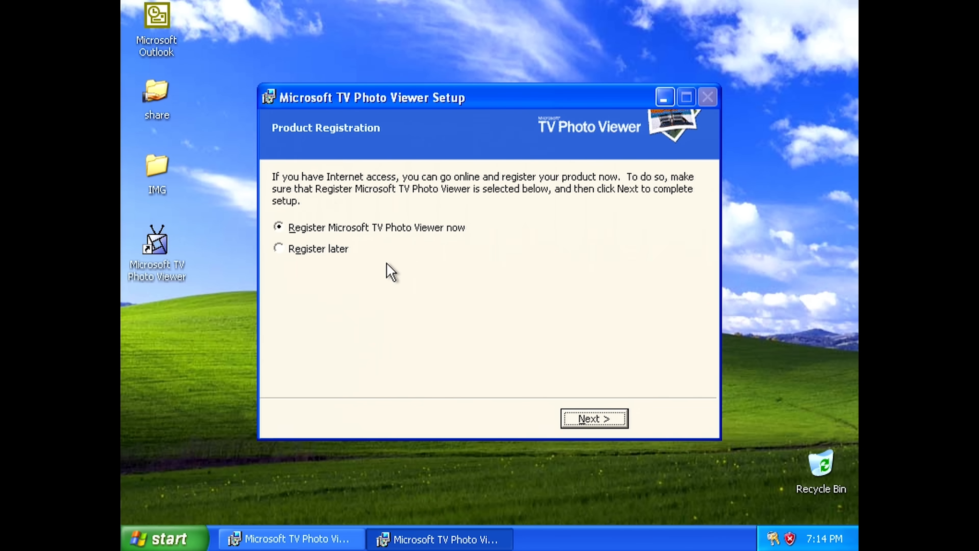
click(279, 247)
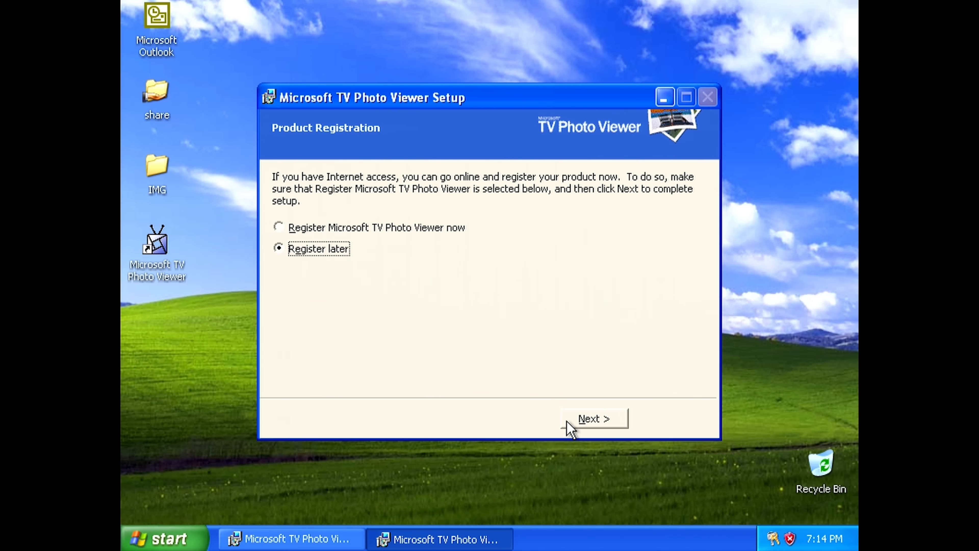
click(592, 419)
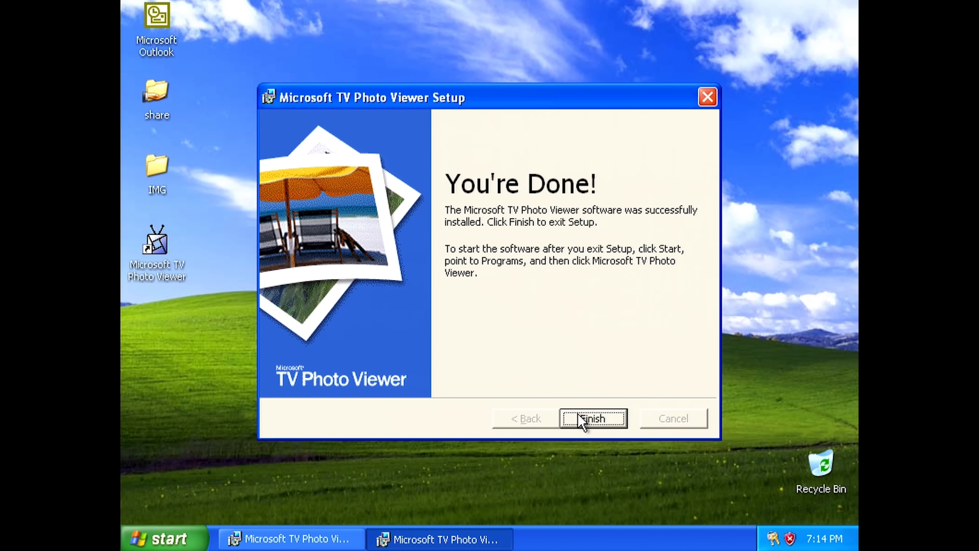
click(592, 418)
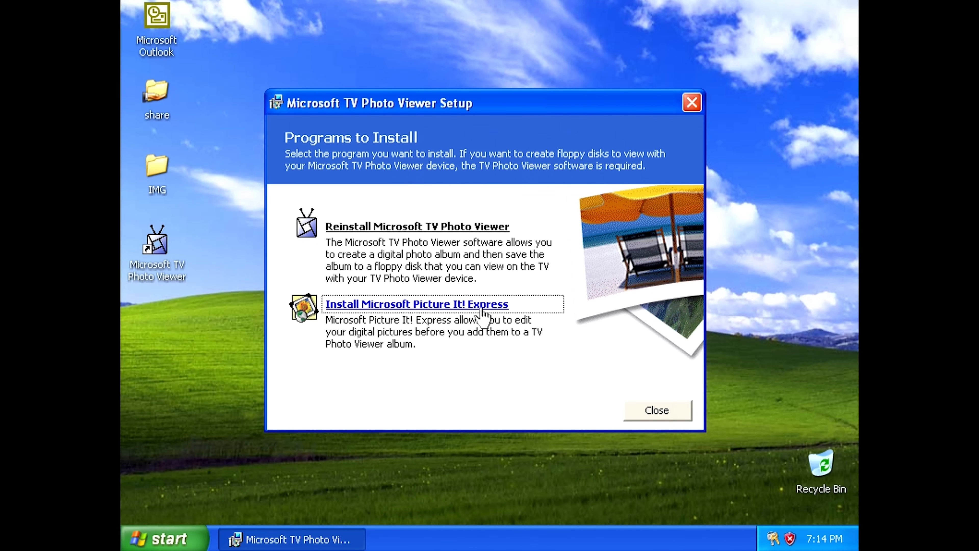
- Install Picture It! Express and close the setup menu
click(416, 304)
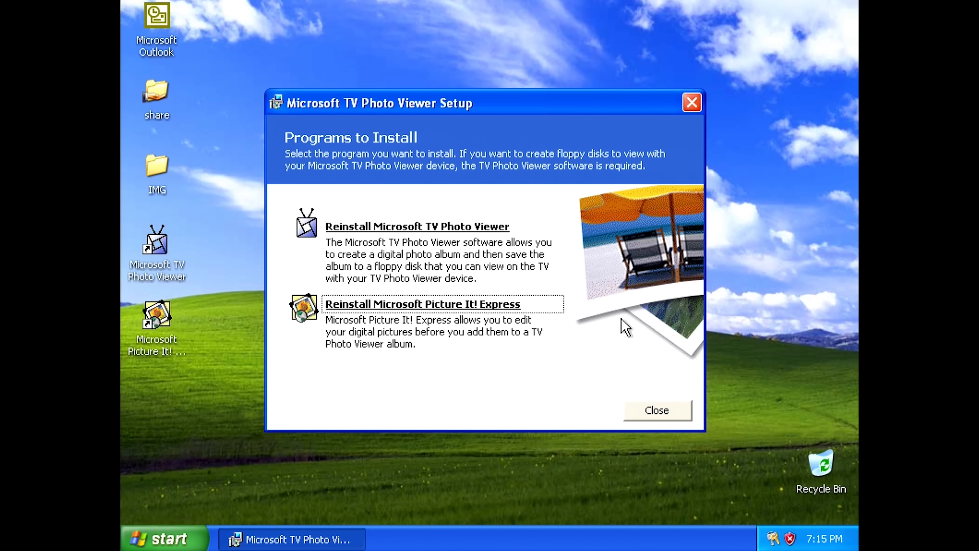
click(656, 410)
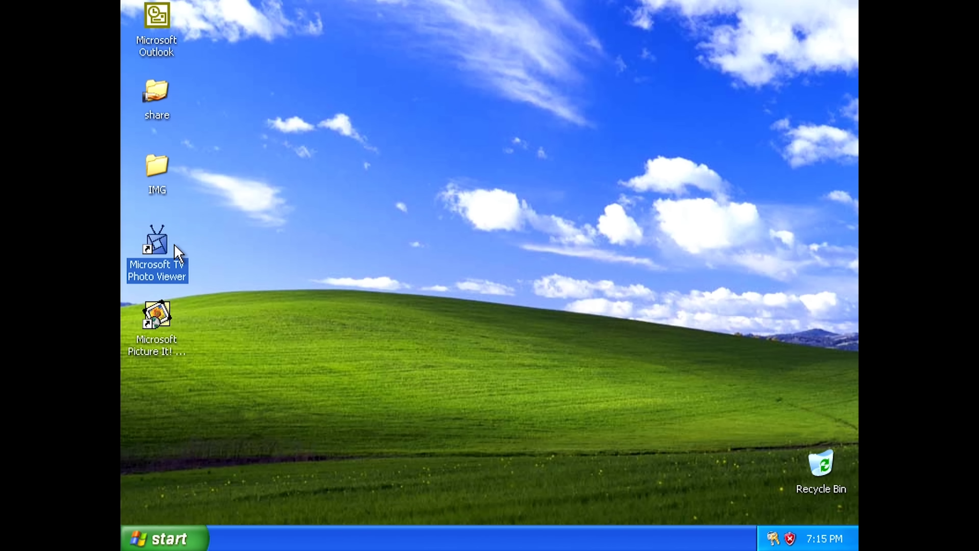
- Launch TV Photo Viewer with an untitled album and begin adding pictures
double_click(156, 244)
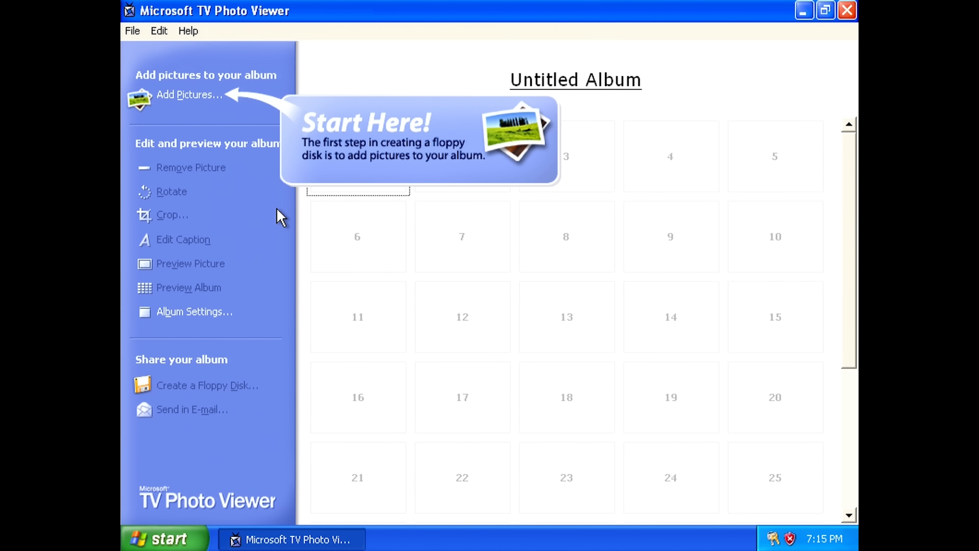
mouse_move(362, 163)
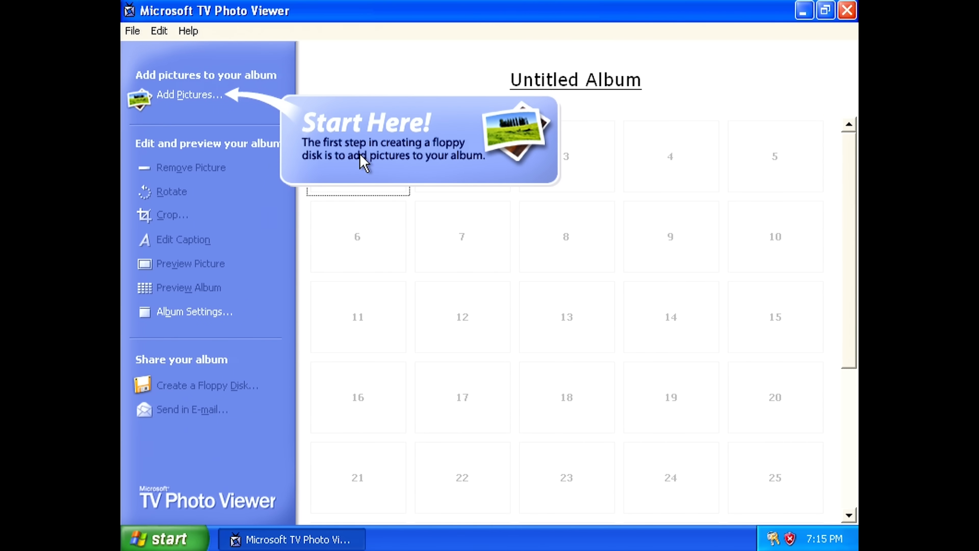
mouse_move(356, 67)
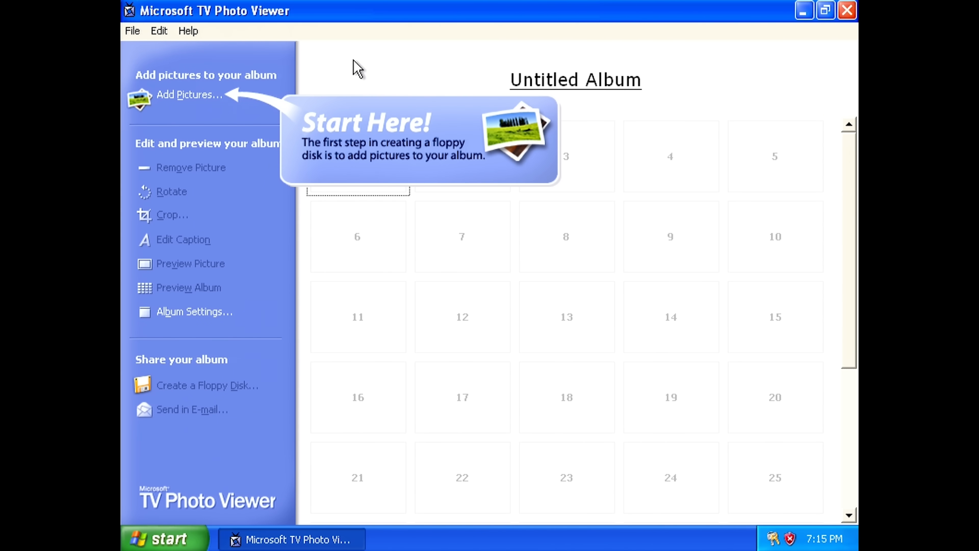
click(189, 95)
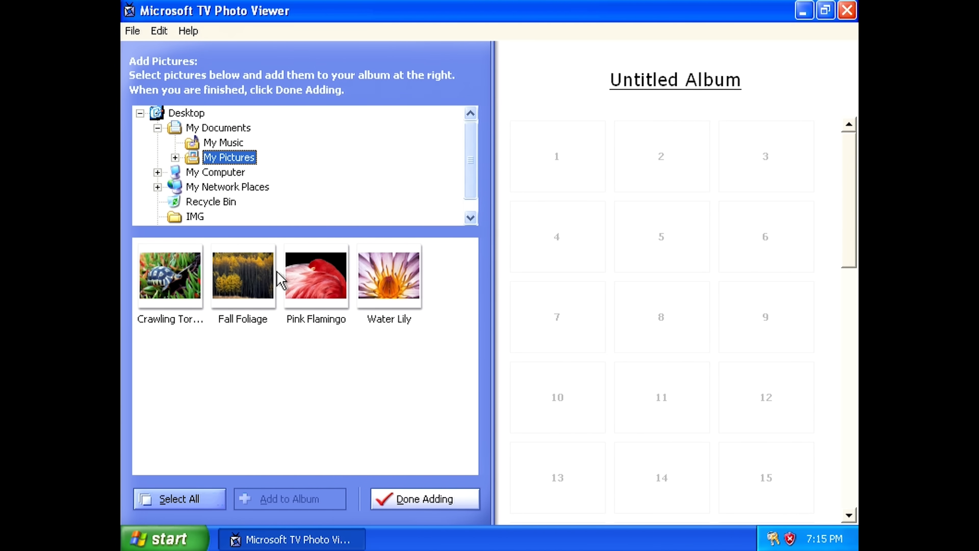
mouse_move(184, 159)
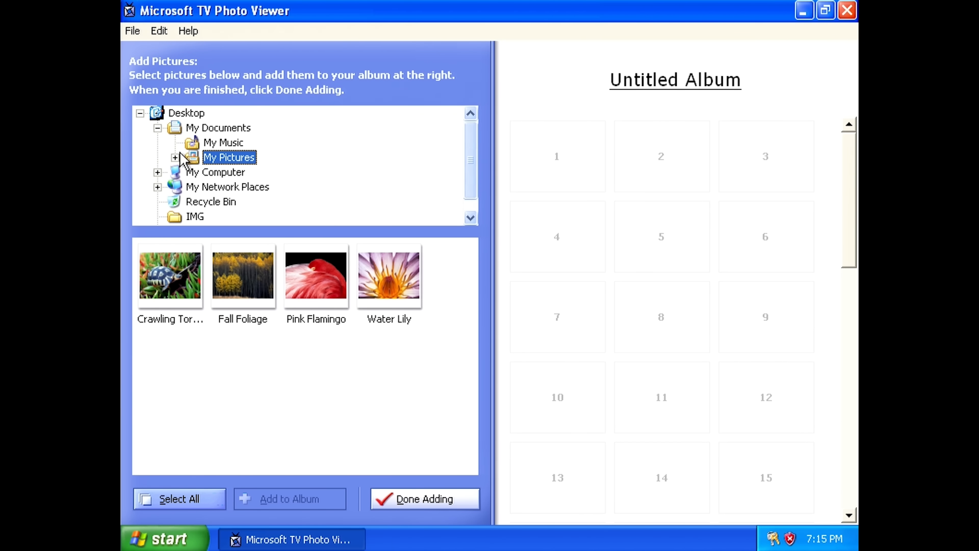
- Browse My Pictures > TV Photo Viewer Albums to the Sample Albums from Corbis folder
click(175, 157)
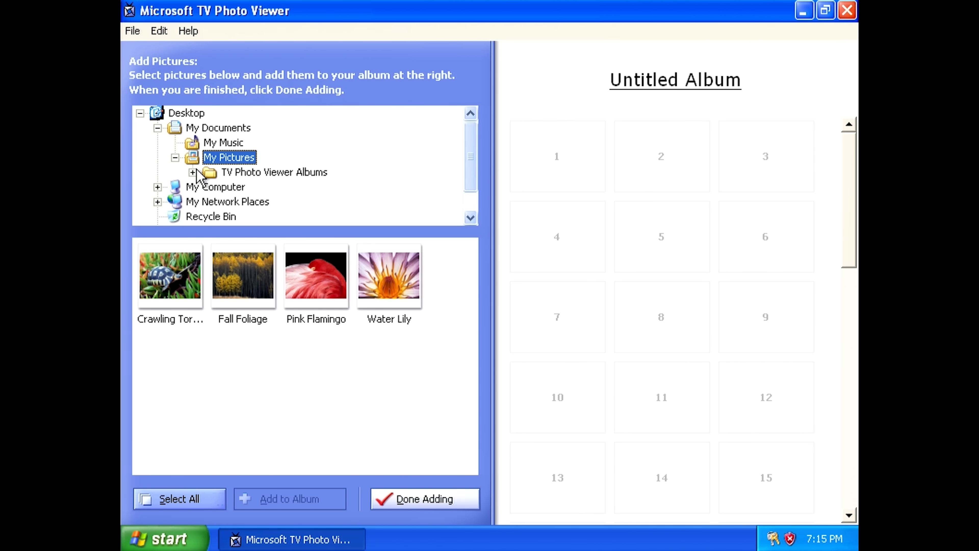
click(192, 172)
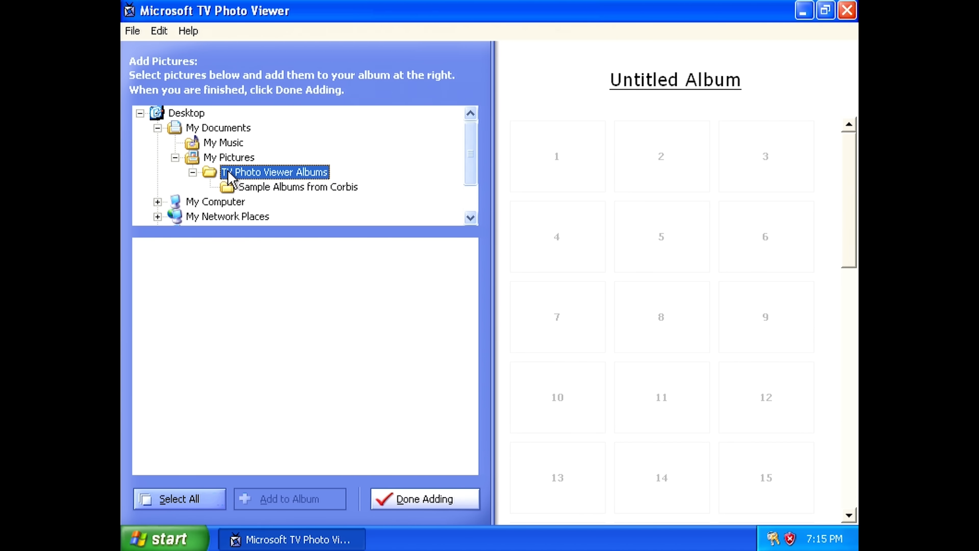
click(299, 187)
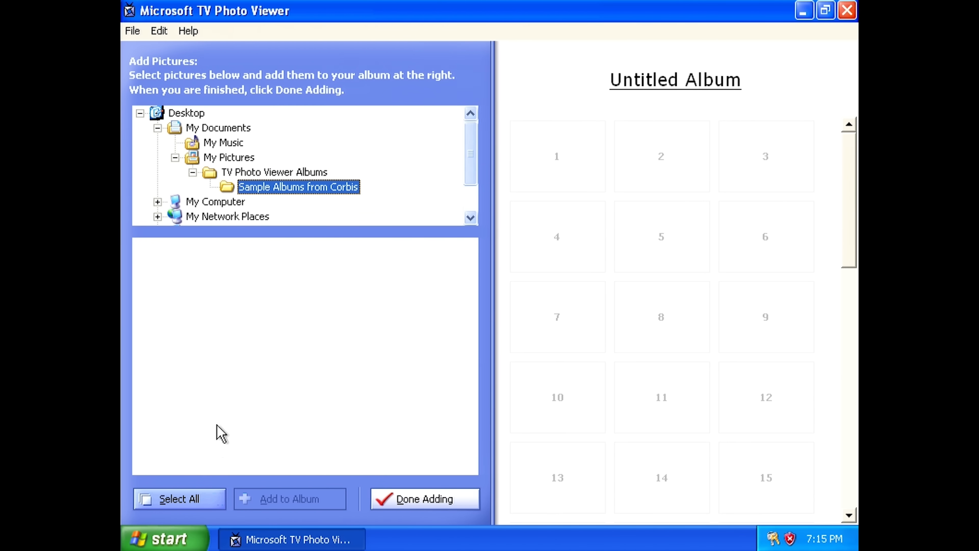
click(162, 538)
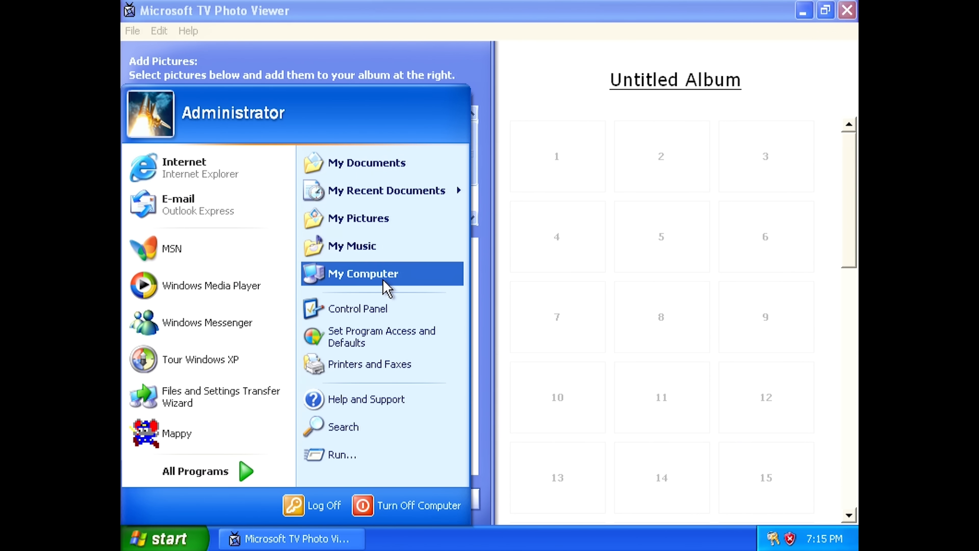
- Look through My Pictures in Explorer and return to the Sample Photos album
click(358, 218)
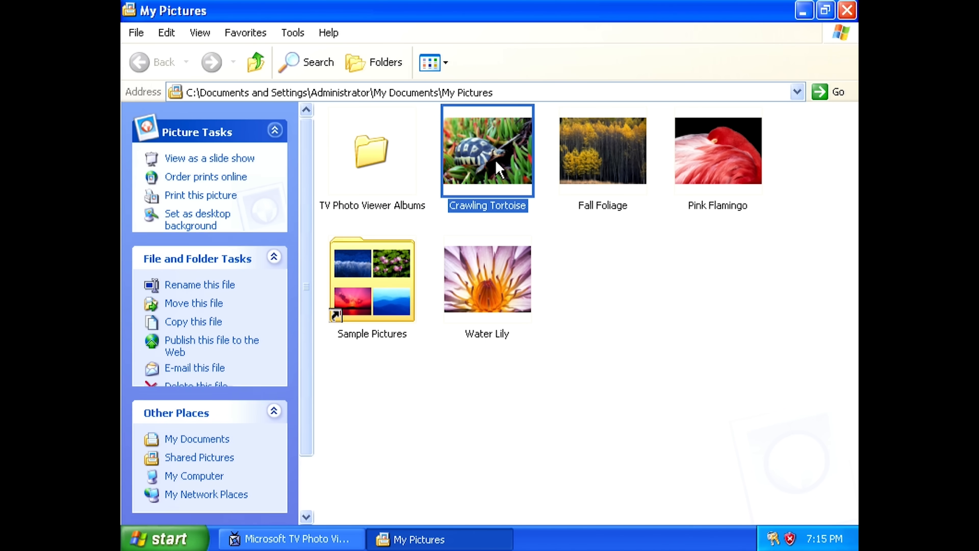
click(717, 150)
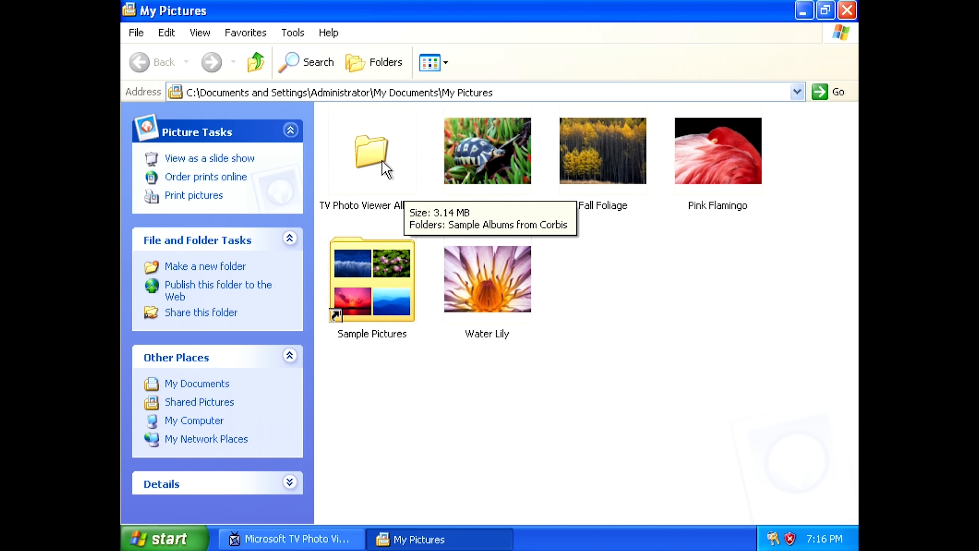
click(289, 539)
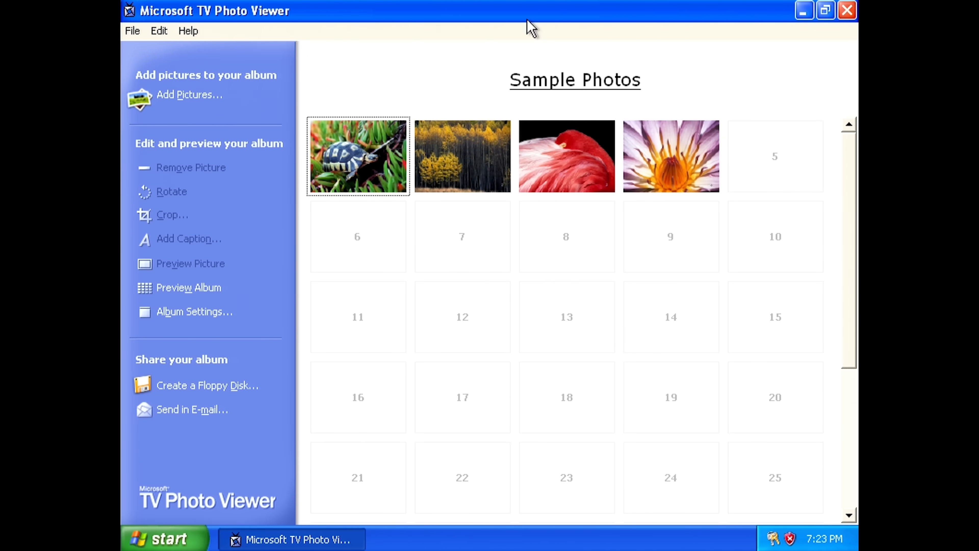
mouse_move(540, 147)
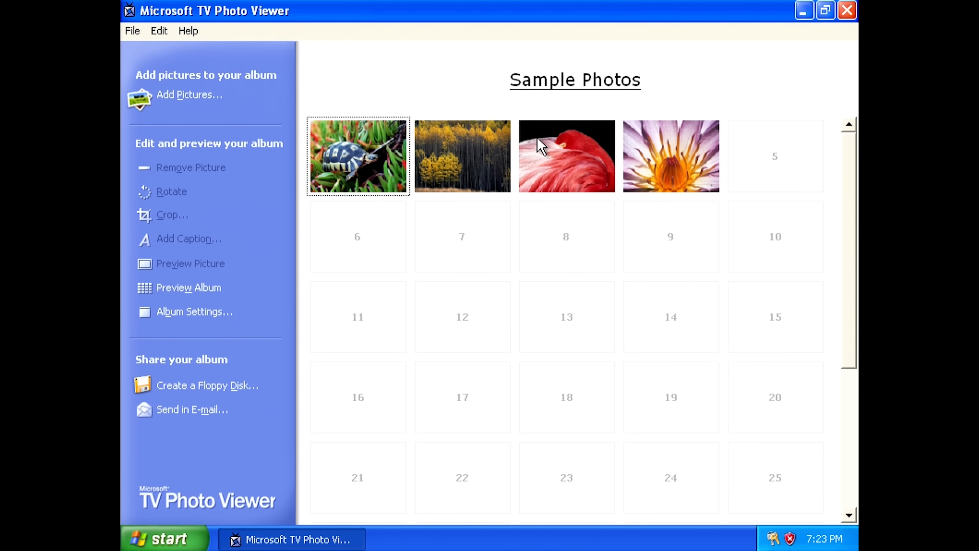
mouse_move(128, 30)
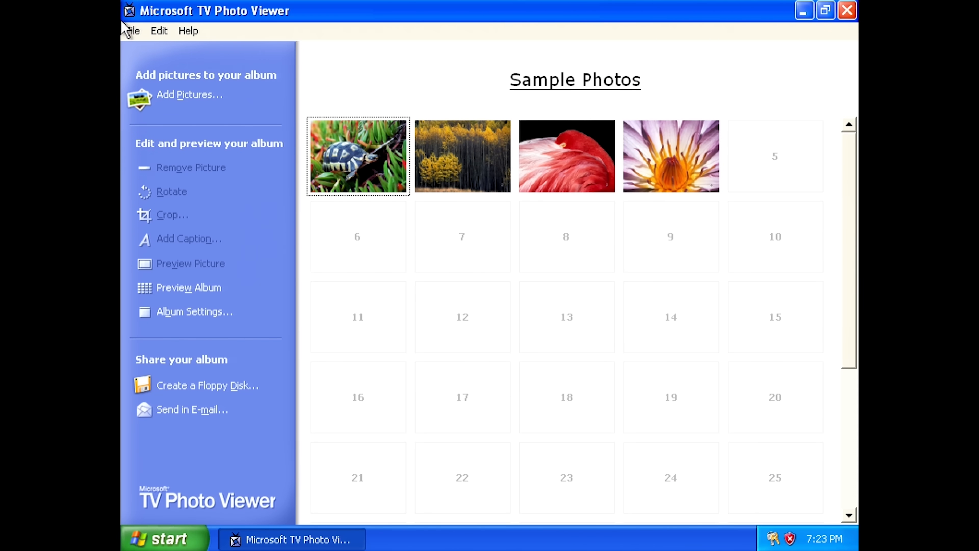
- Open the sample In Space album from the Corbis folder, answering the save prompt
click(132, 31)
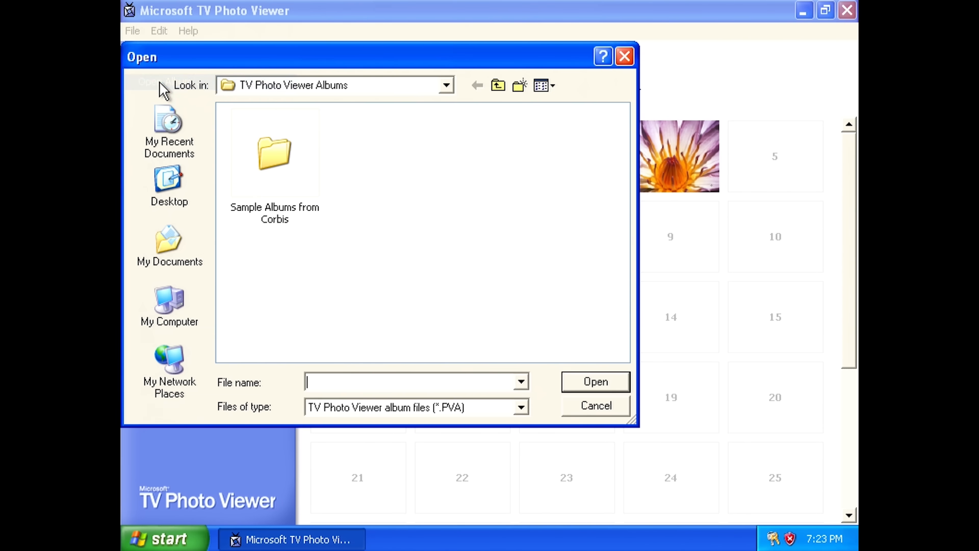
double_click(274, 153)
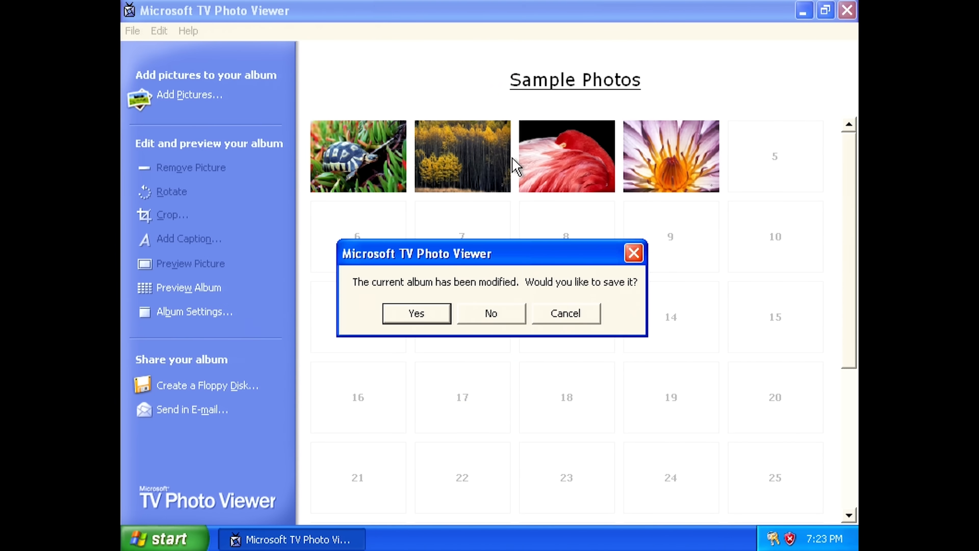
mouse_move(505, 283)
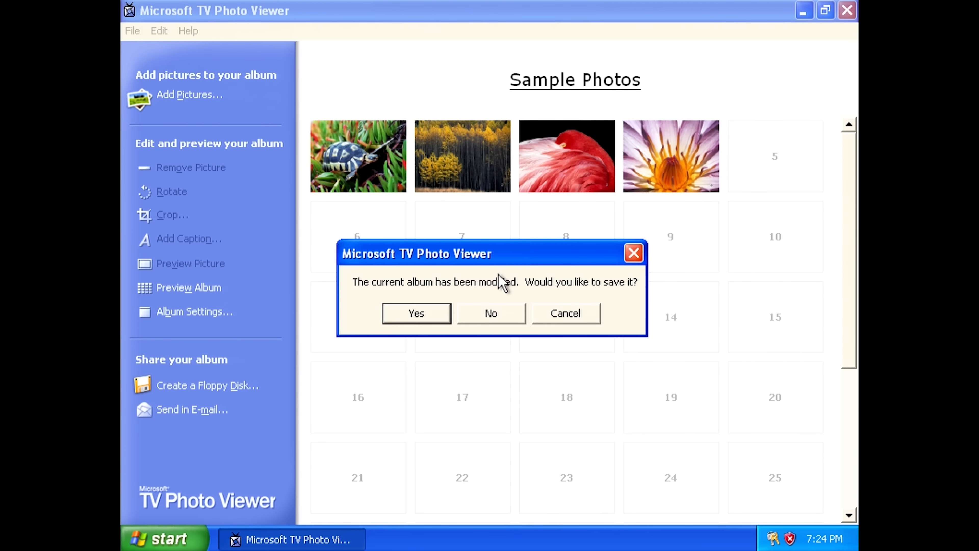
click(491, 313)
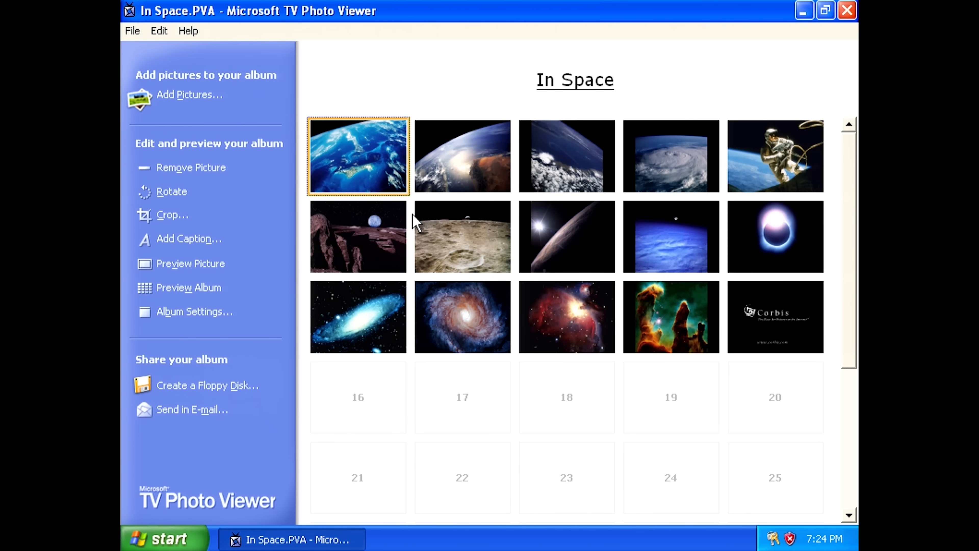
mouse_move(484, 178)
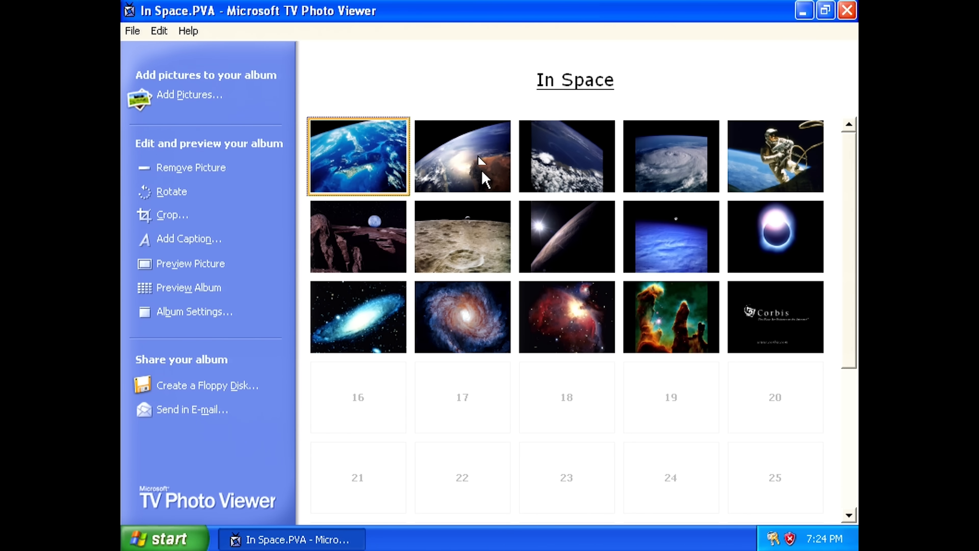
mouse_move(740, 322)
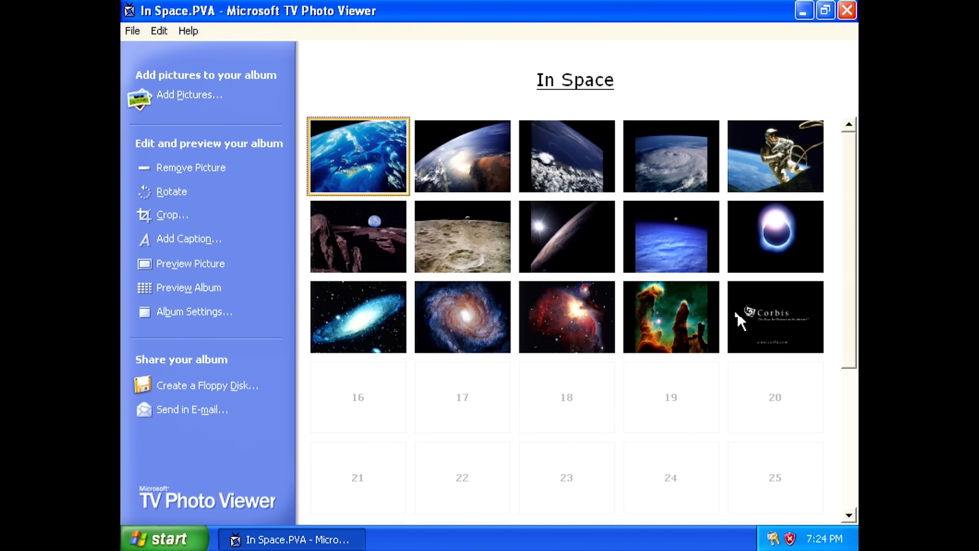
- Preview the album's Corbis picture at full size and close the preview
right_click(774, 317)
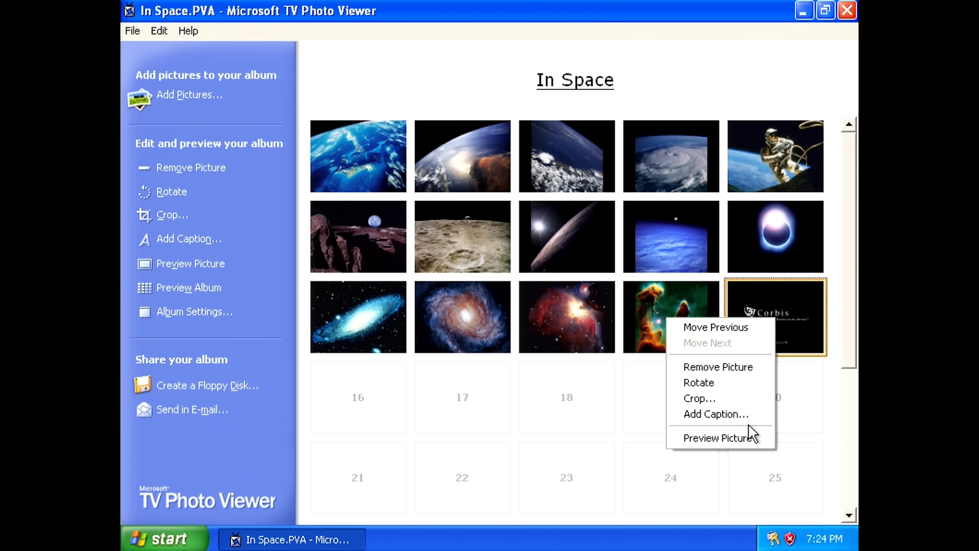
click(720, 437)
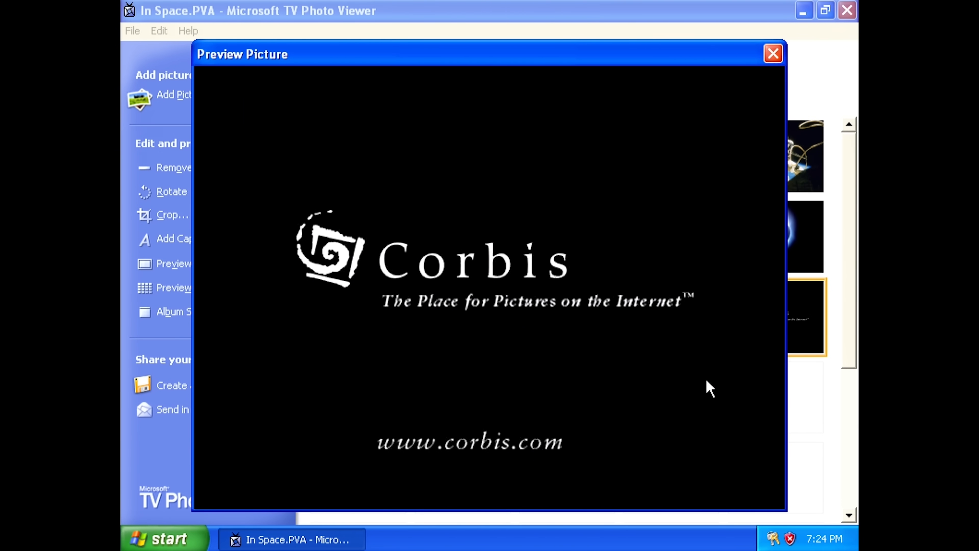
click(773, 53)
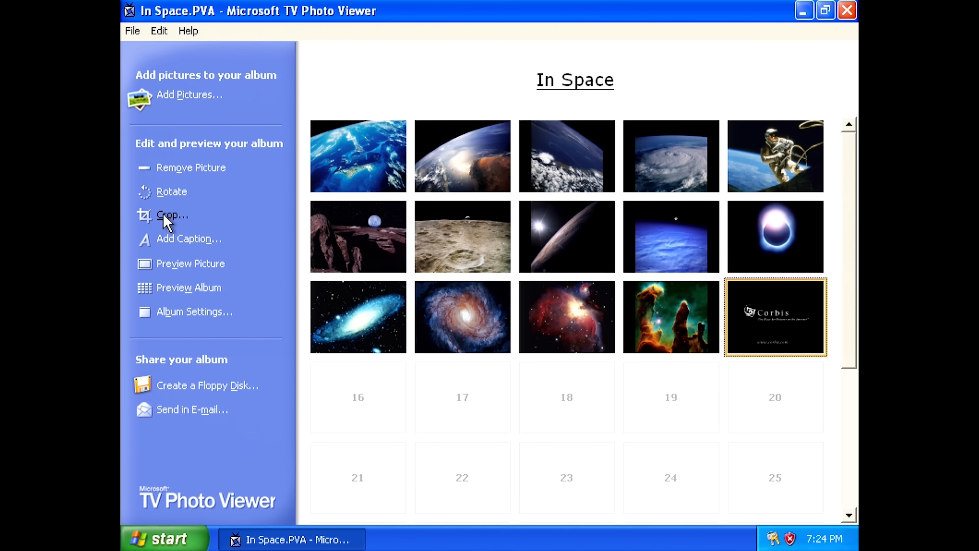
mouse_move(179, 236)
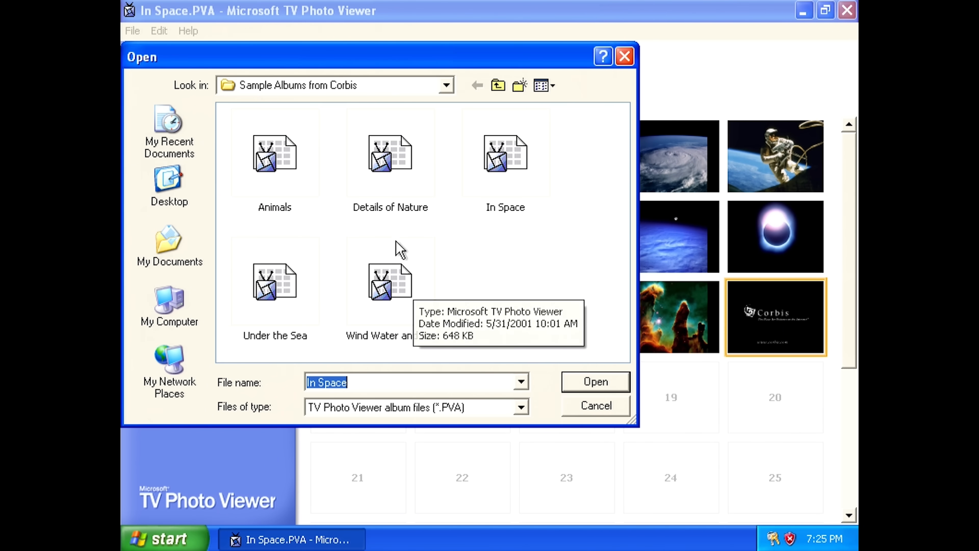
mouse_move(427, 229)
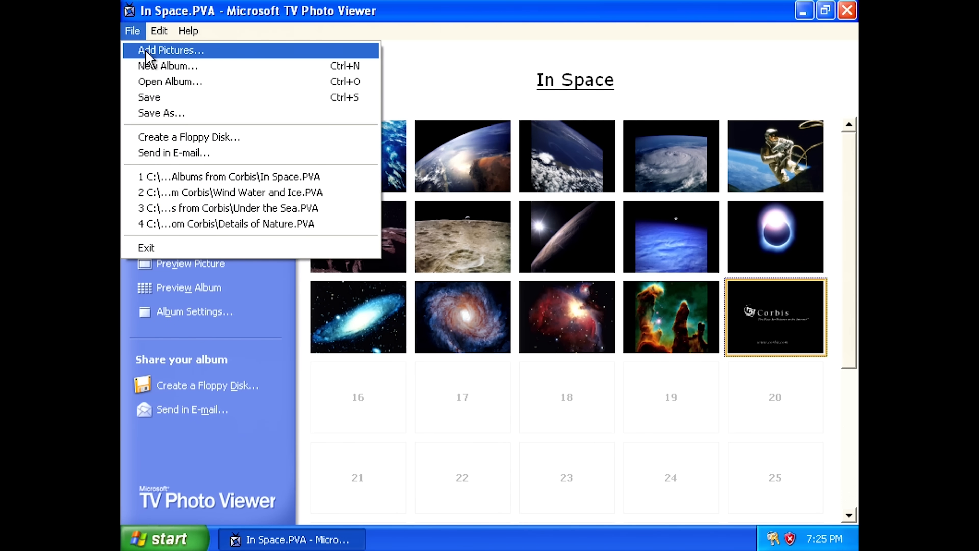
- Start a brand-new album and browse the desktop folders to the IMG pictures
click(167, 65)
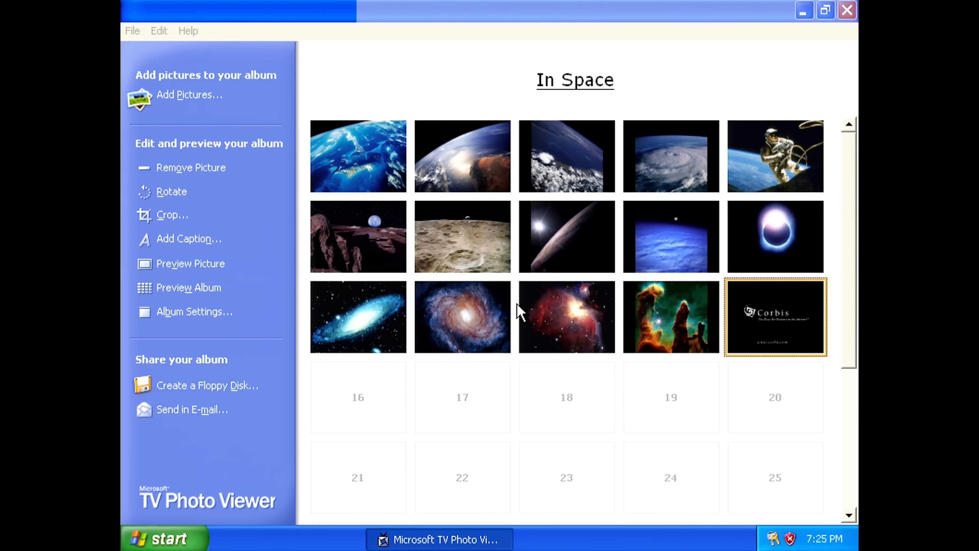
click(189, 94)
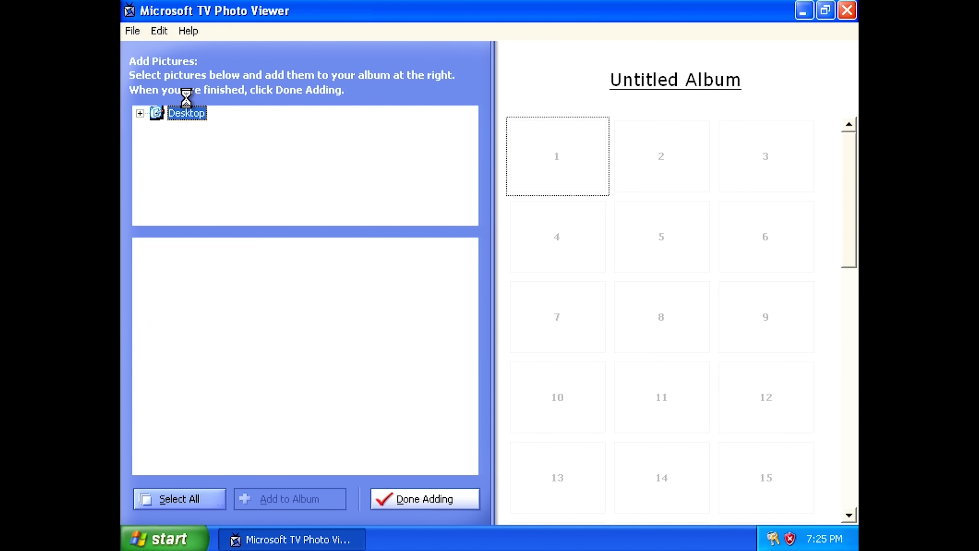
click(140, 114)
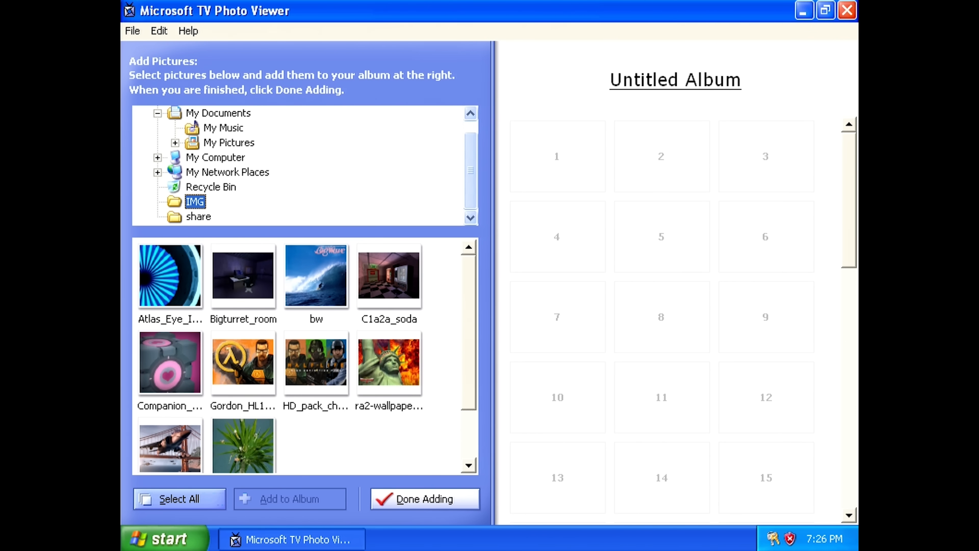
mouse_move(292, 539)
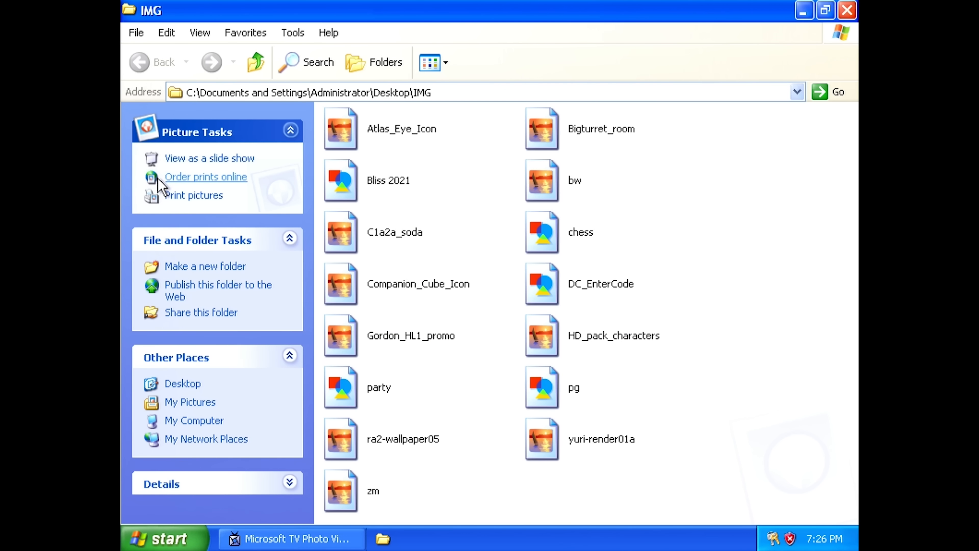
mouse_move(384, 183)
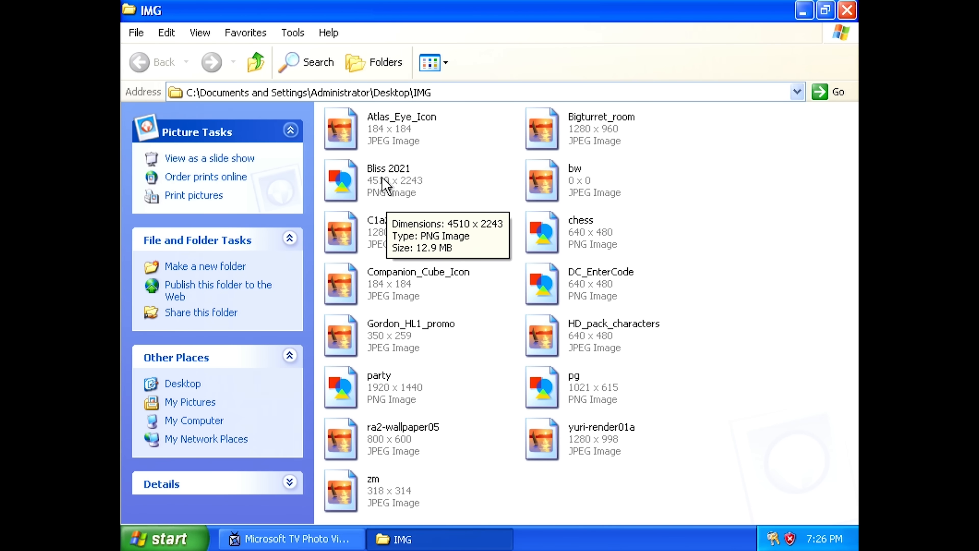
double_click(342, 180)
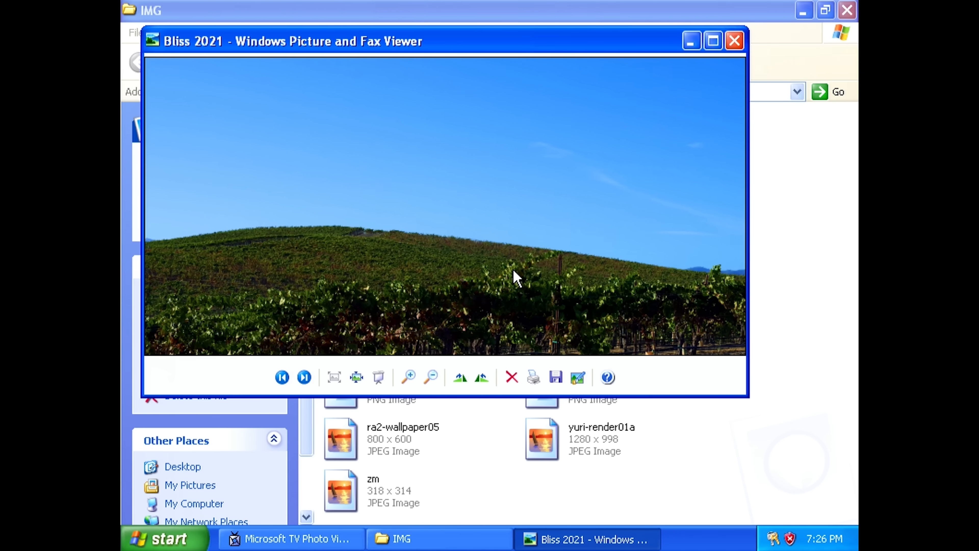
mouse_move(521, 240)
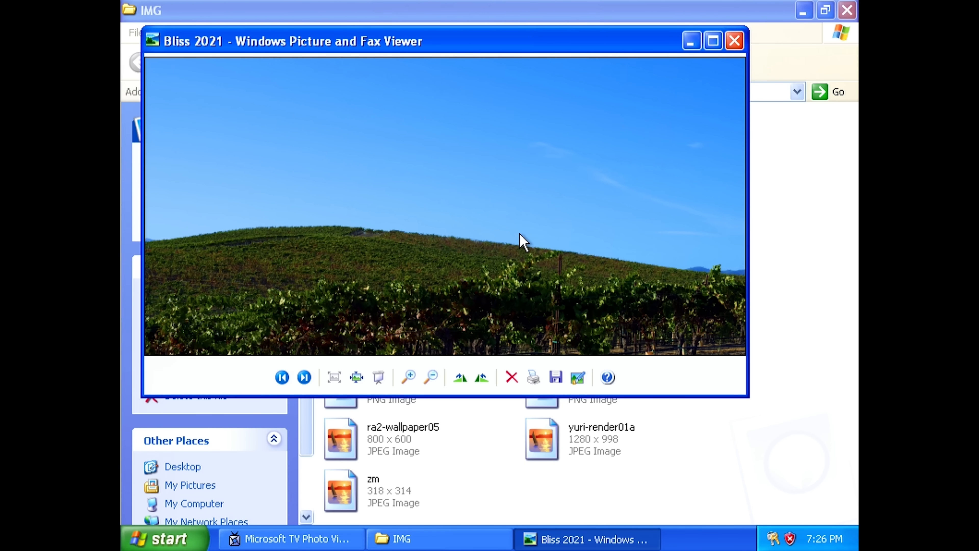
mouse_move(734, 41)
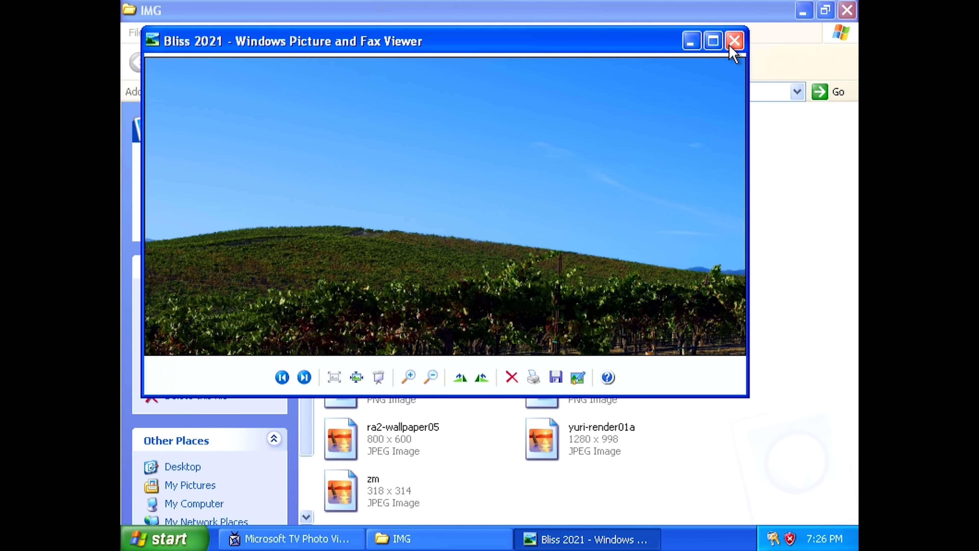
click(735, 41)
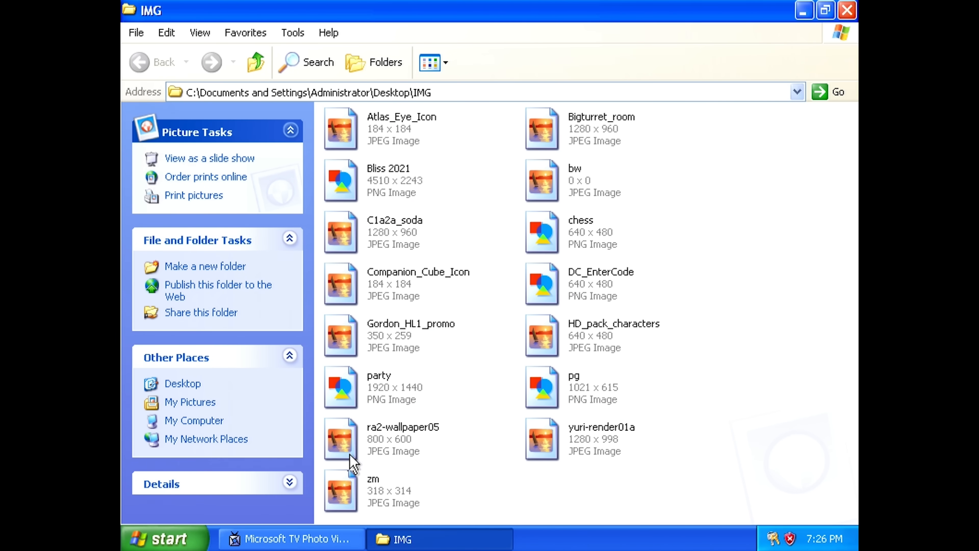
- Return to the untitled album and bring up the picture picker for the IMG folder
click(290, 539)
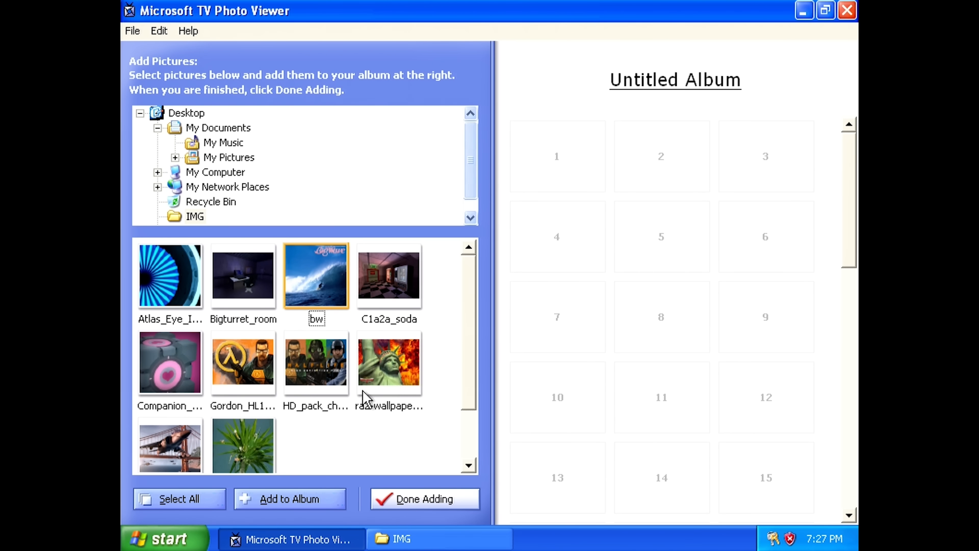
click(424, 498)
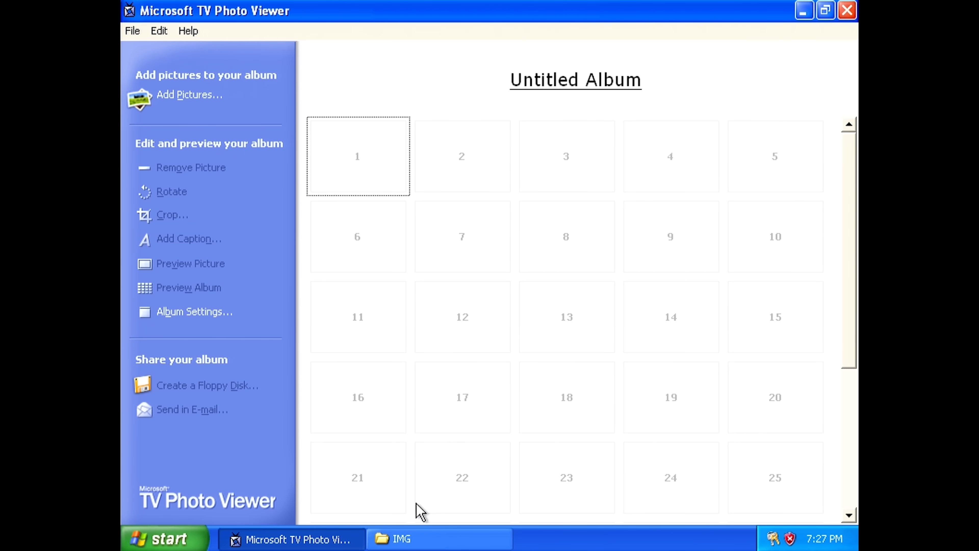
mouse_move(365, 233)
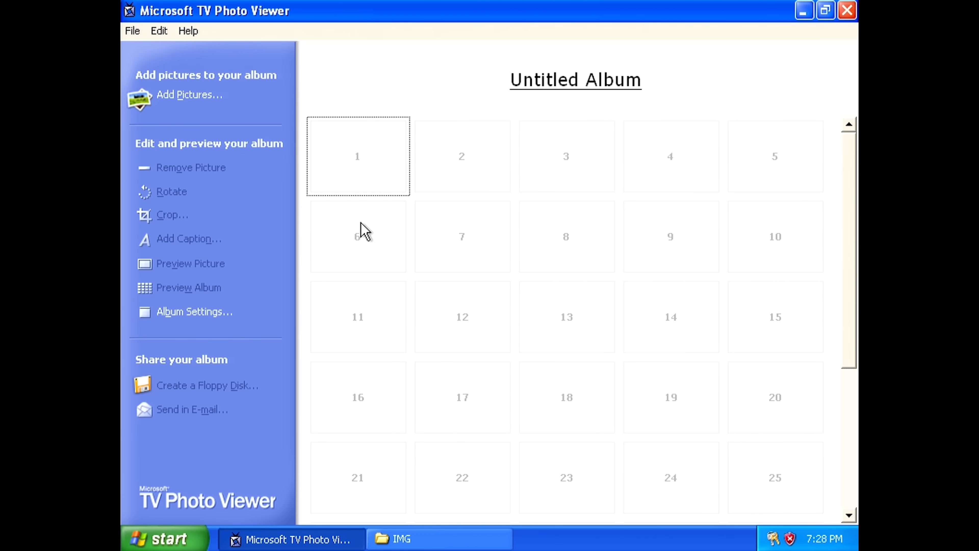
mouse_move(197, 103)
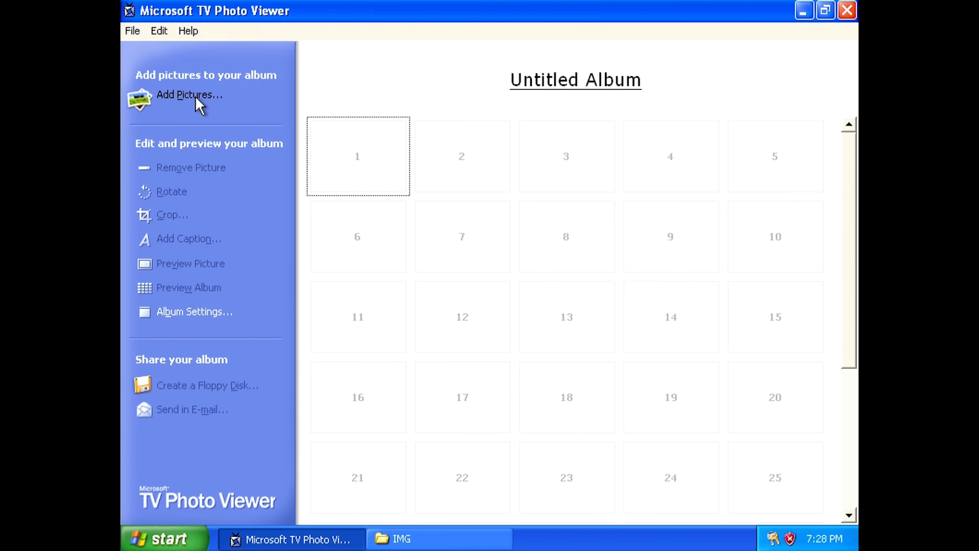
click(190, 95)
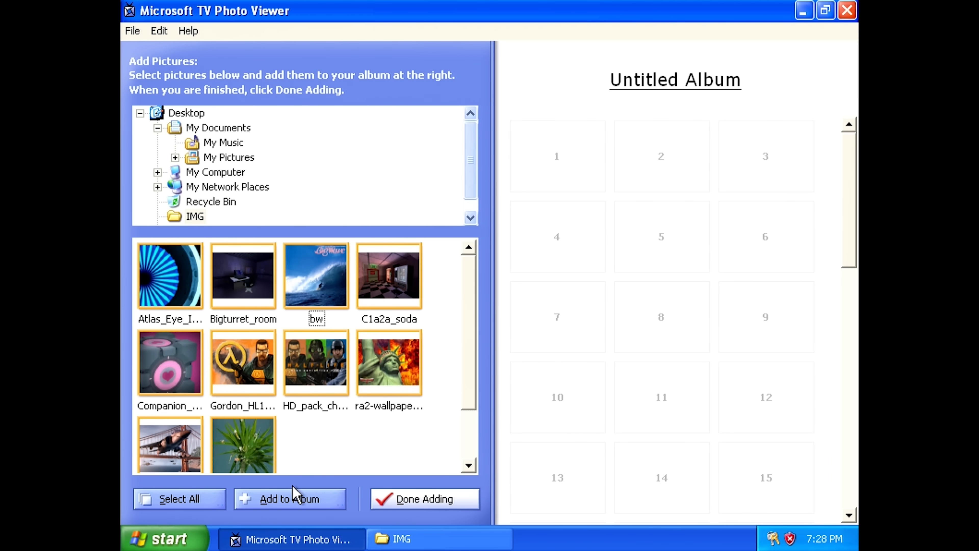
- Add all ten selected IMG pictures to the album and finish adding
click(289, 498)
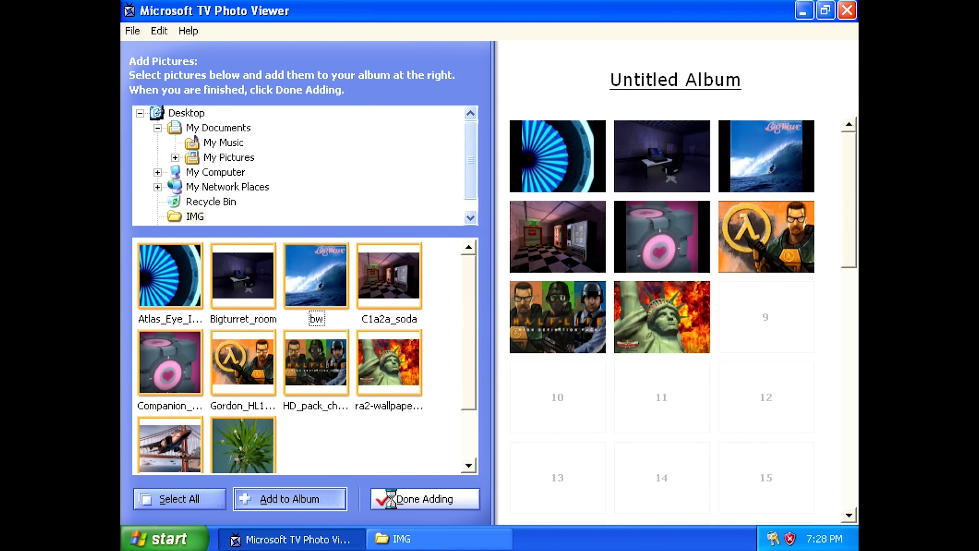
click(424, 498)
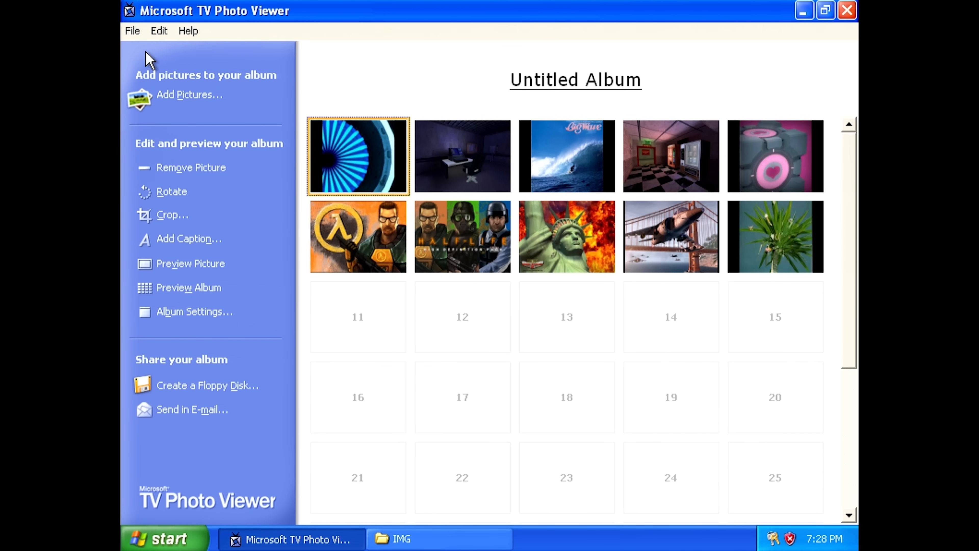
click(190, 94)
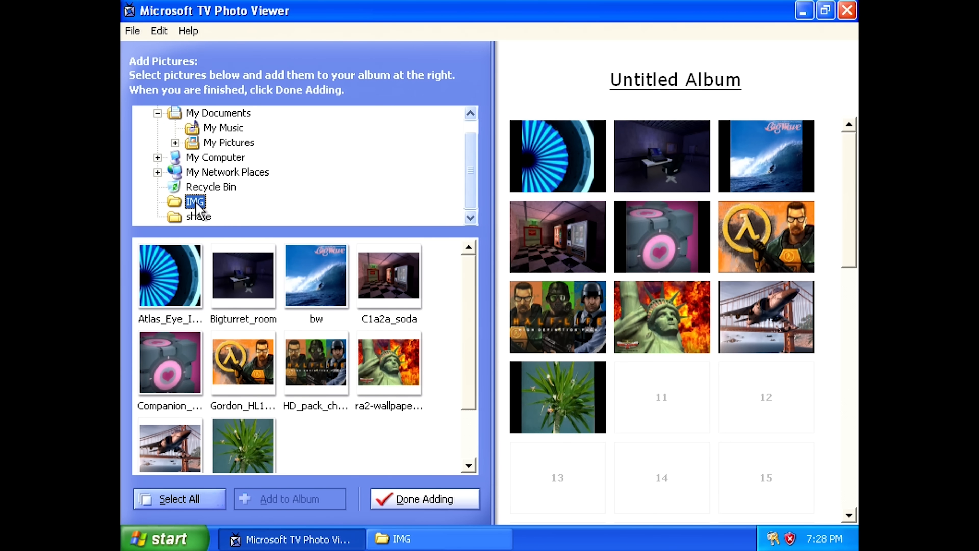
- Remove the duplicate Companion Cube picture from slot 11, leaving ten photos
scroll(down, 3)
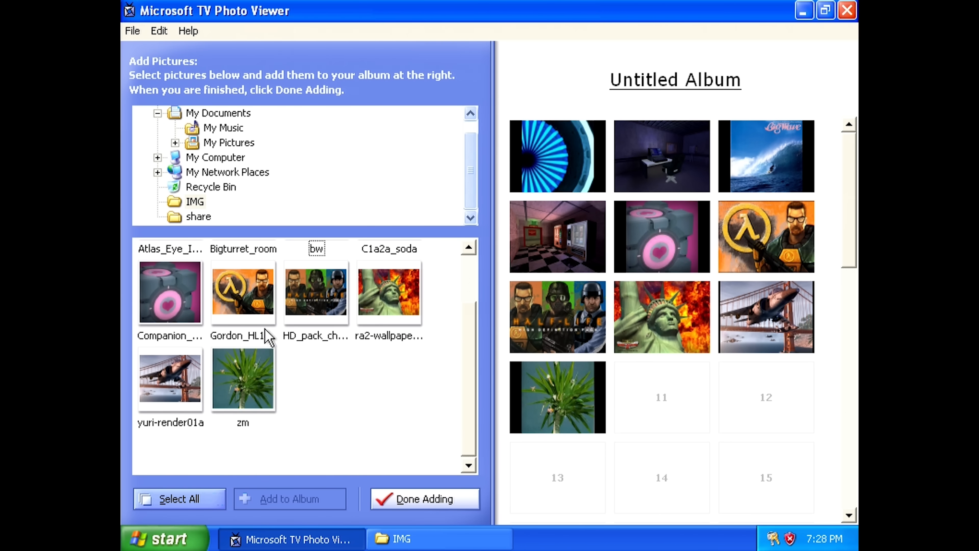
mouse_move(295, 380)
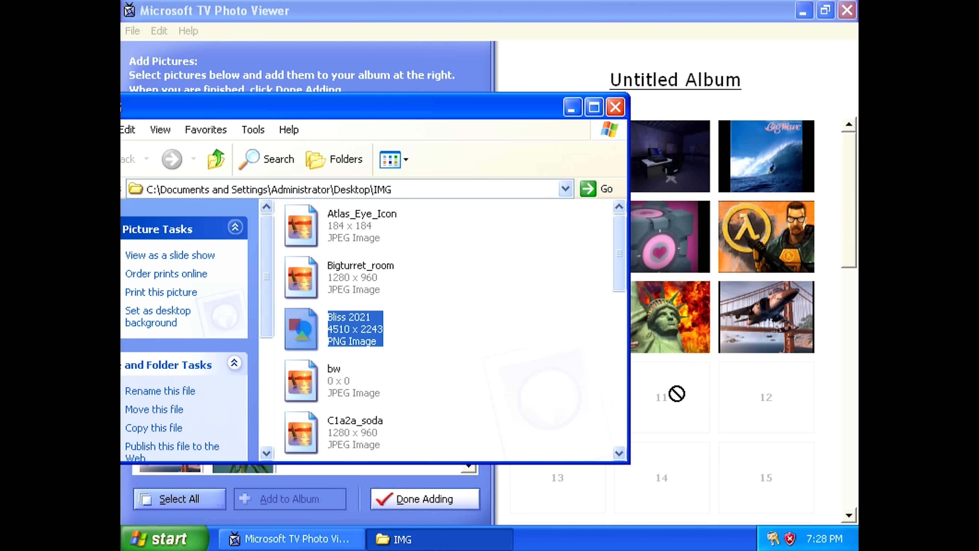
scroll(down, 3)
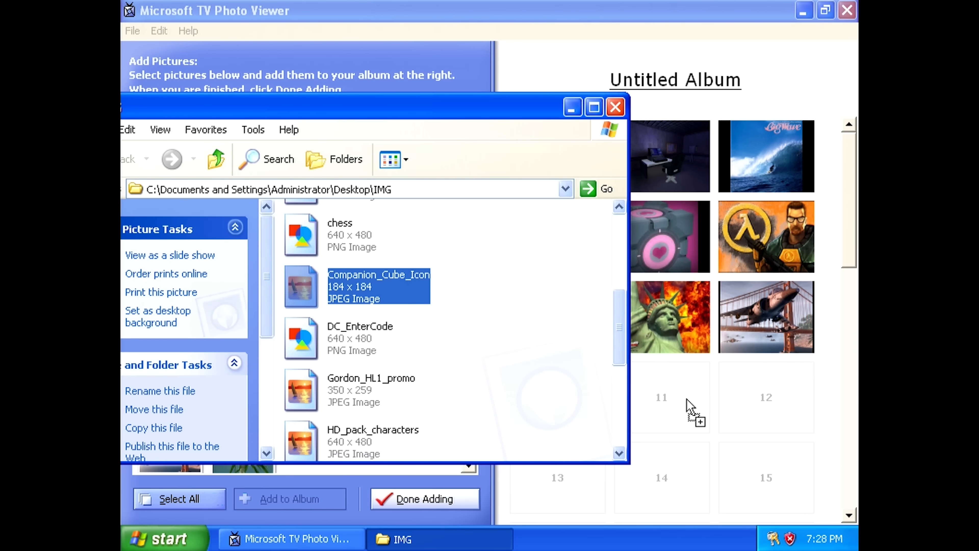
right_click(662, 397)
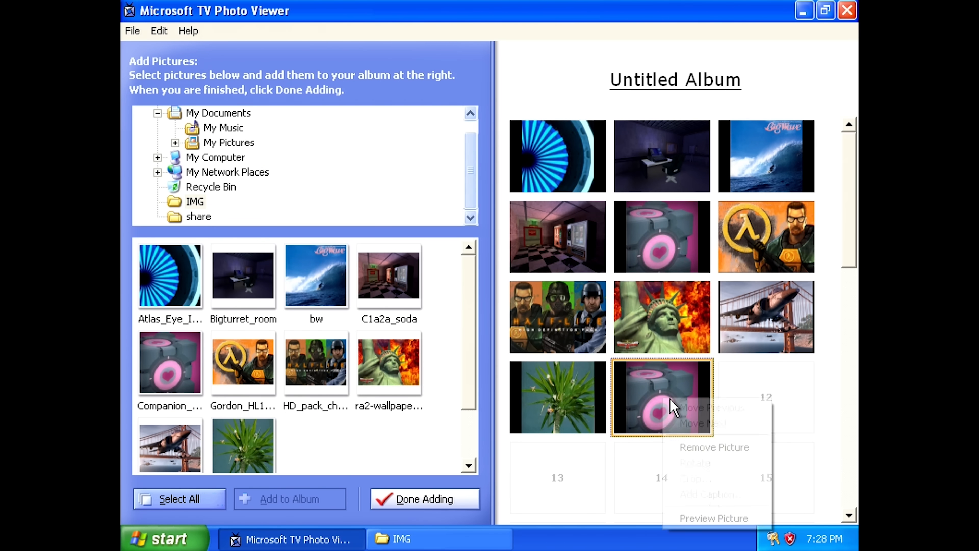
click(402, 538)
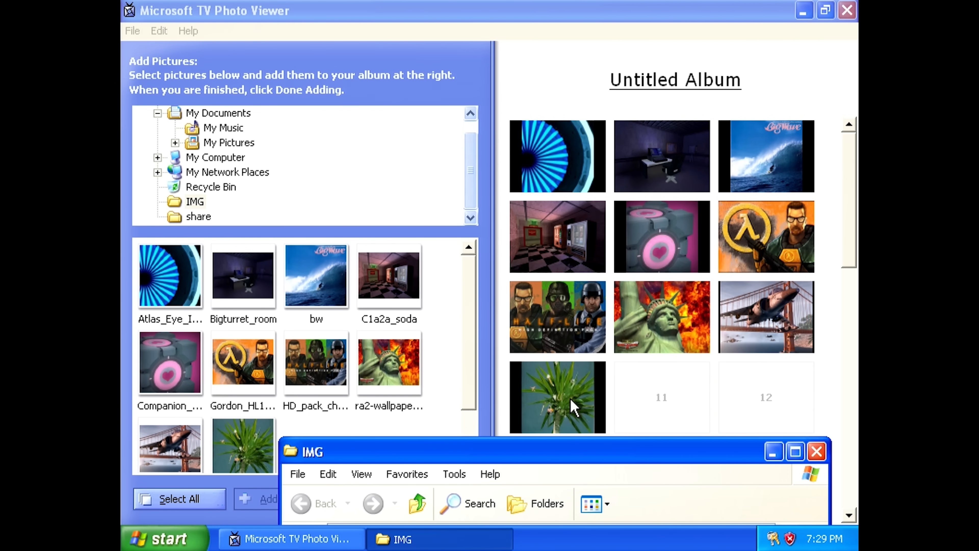
mouse_move(486, 369)
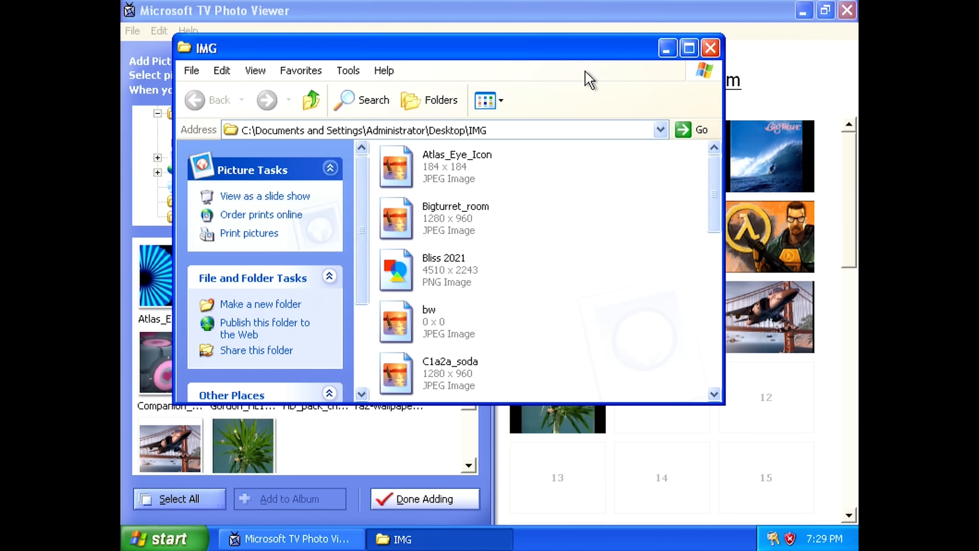
- Maximize the IMG folder window to see its full listing, then restore it
click(688, 47)
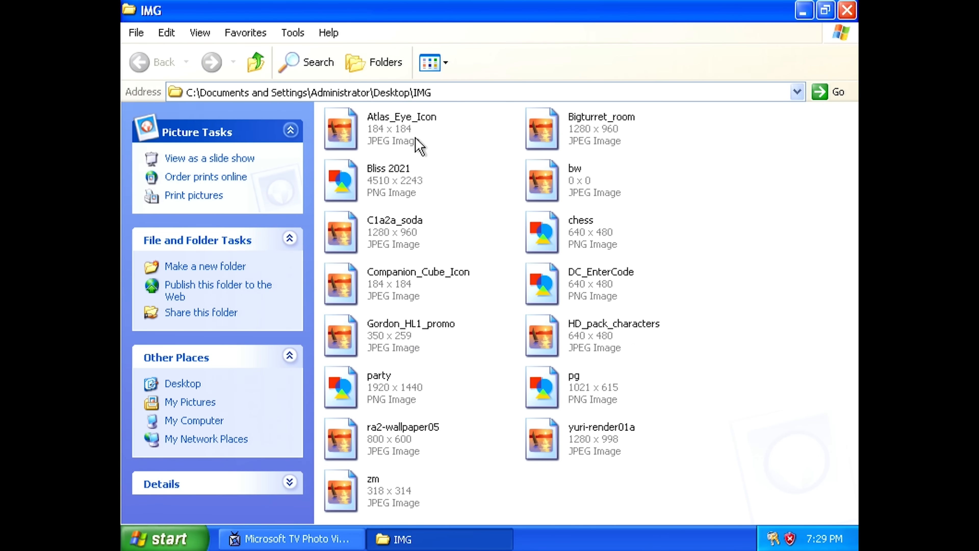
mouse_move(426, 219)
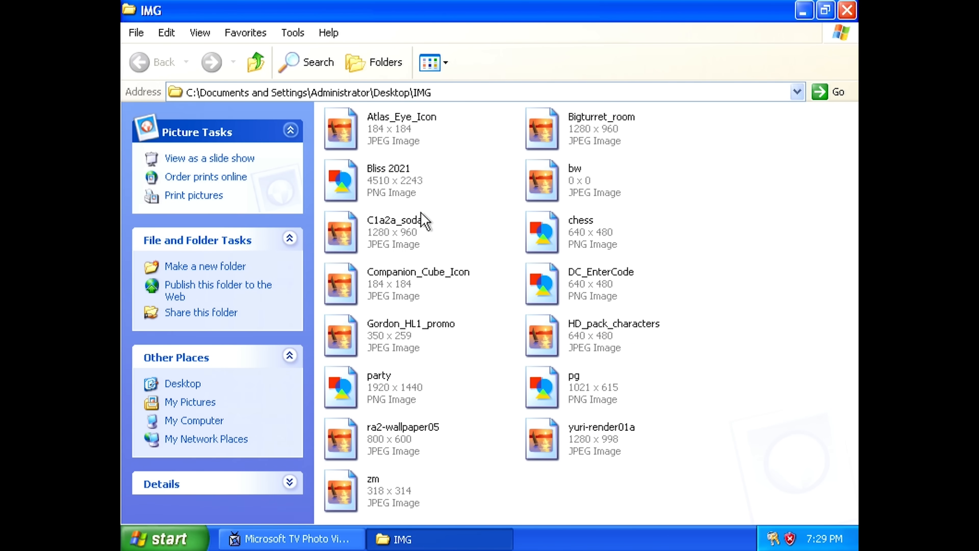
mouse_move(495, 404)
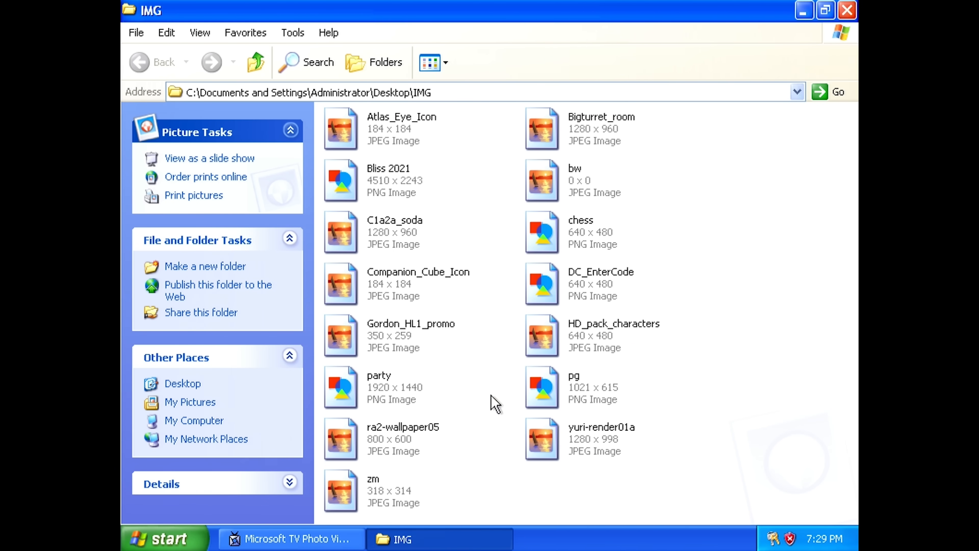
mouse_move(487, 209)
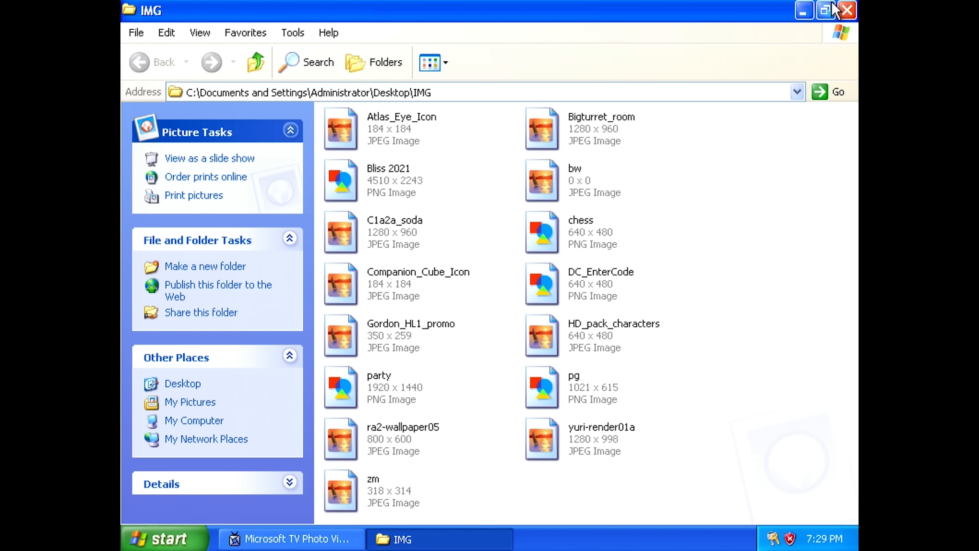
click(824, 10)
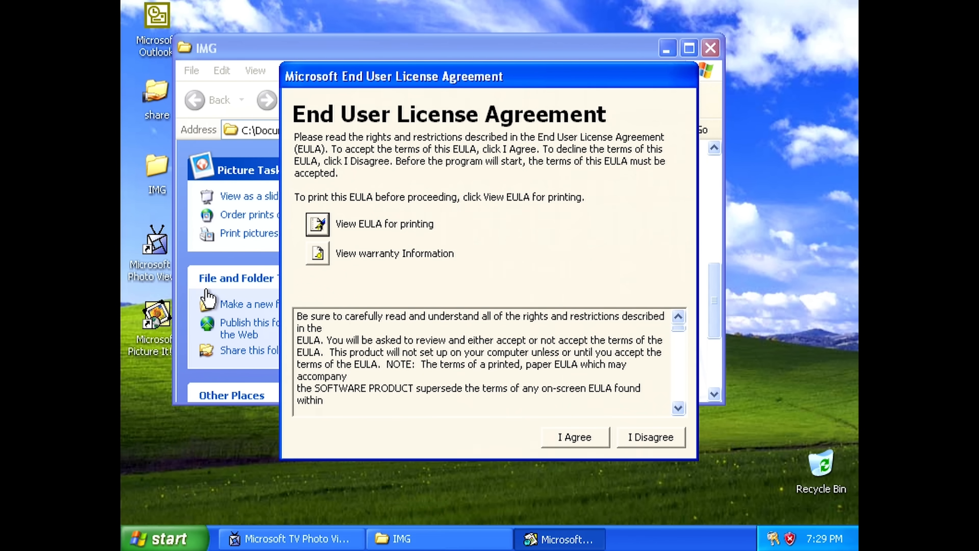
- Start Picture It! Express past its license agreement and registration prompt
click(574, 436)
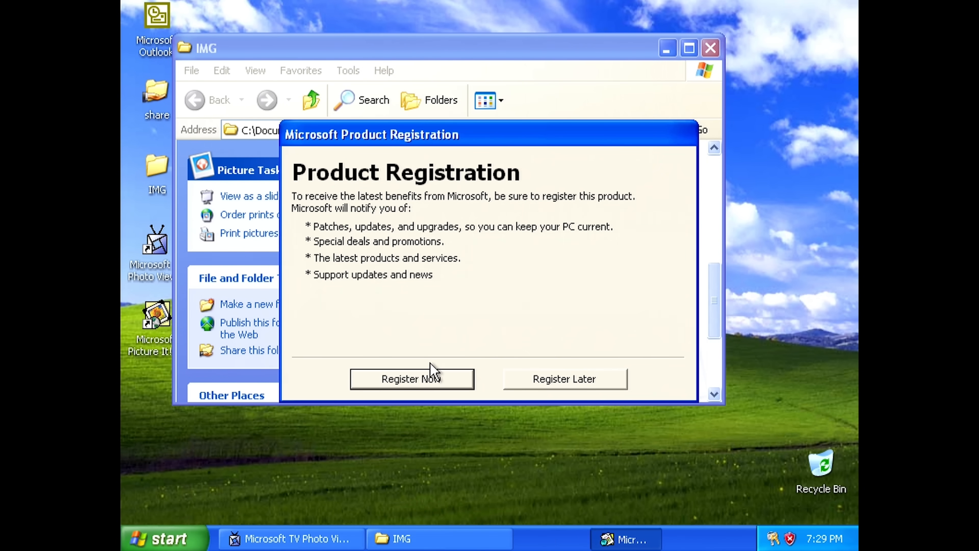
click(562, 379)
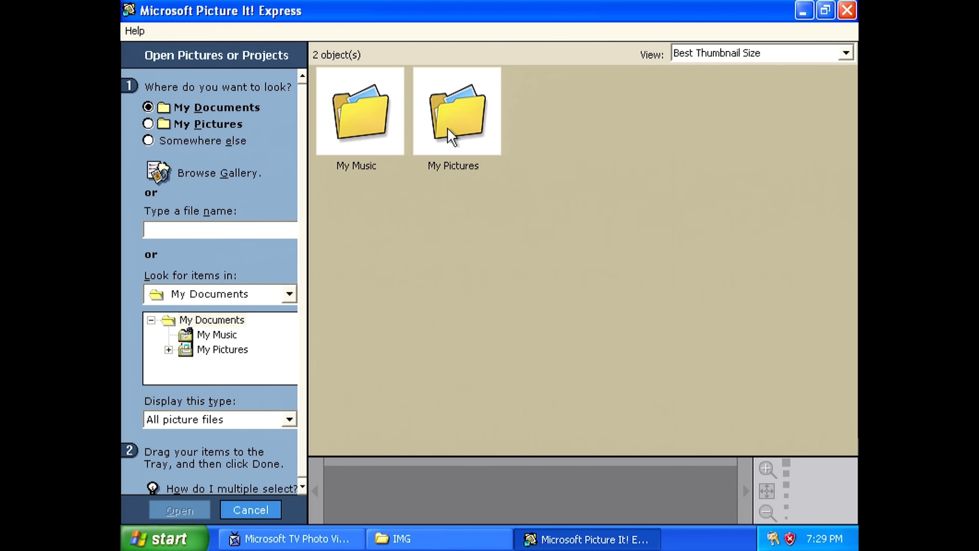
- Try the gallery keyword search, then back out of the search screen
click(219, 229)
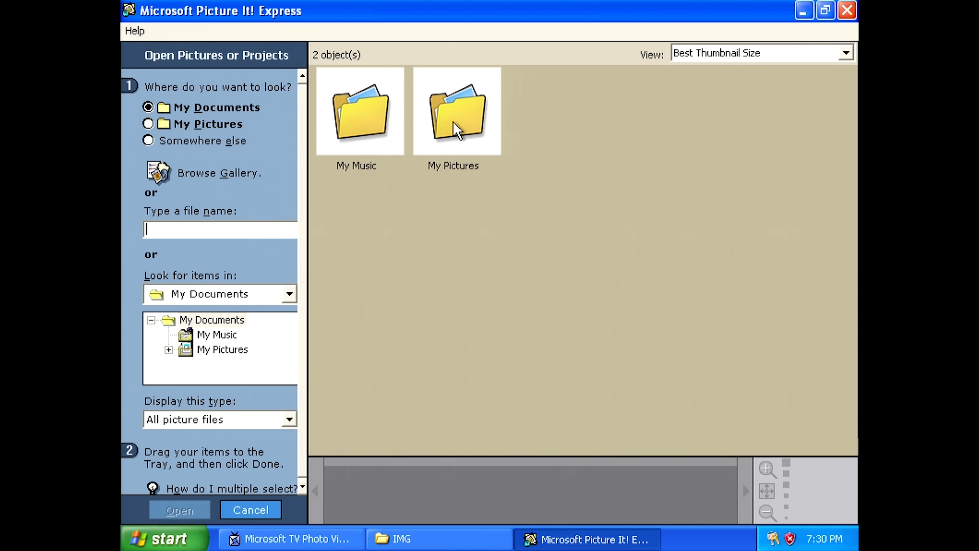
mouse_move(218, 226)
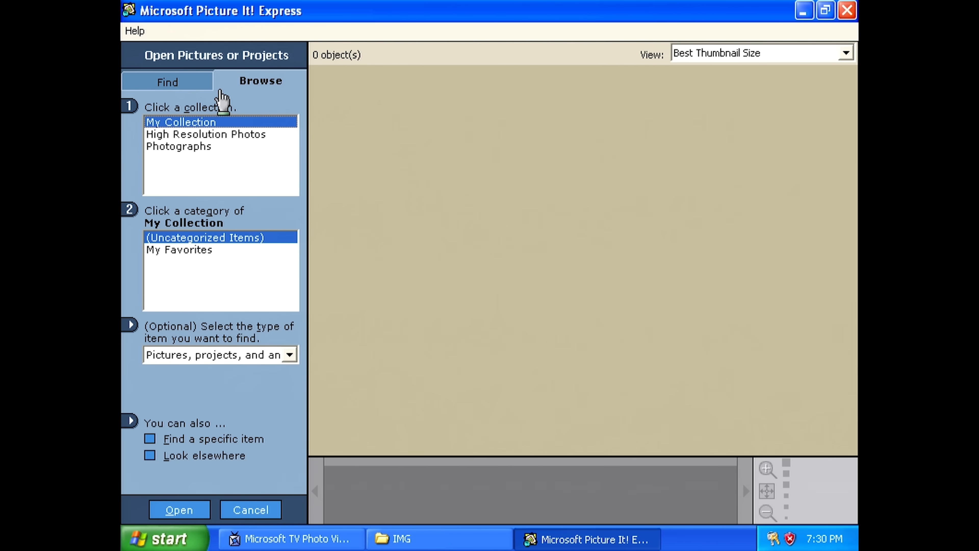
click(167, 81)
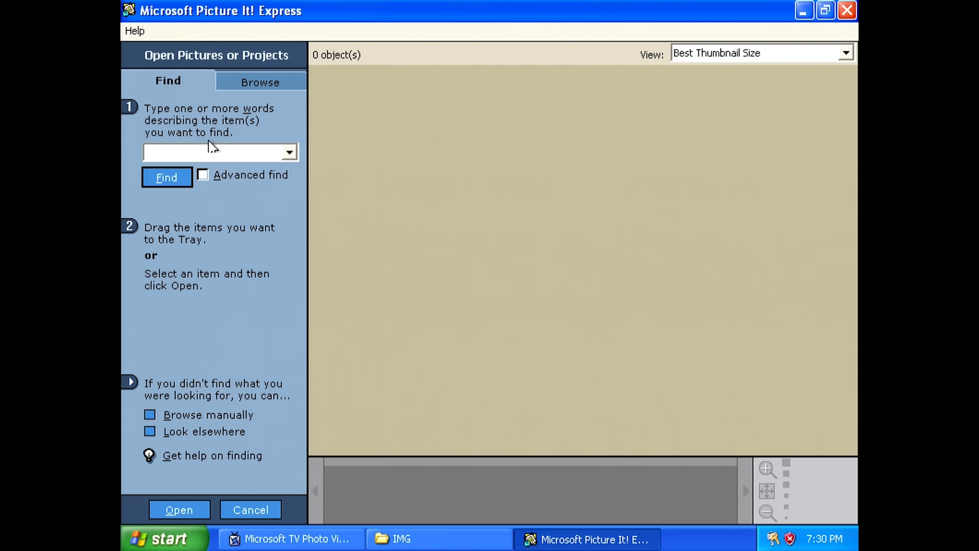
click(289, 152)
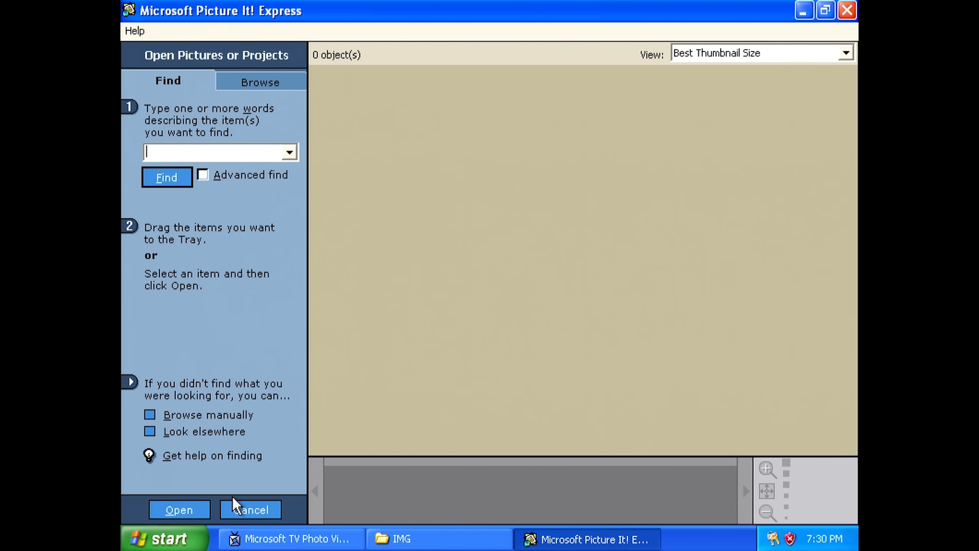
click(249, 509)
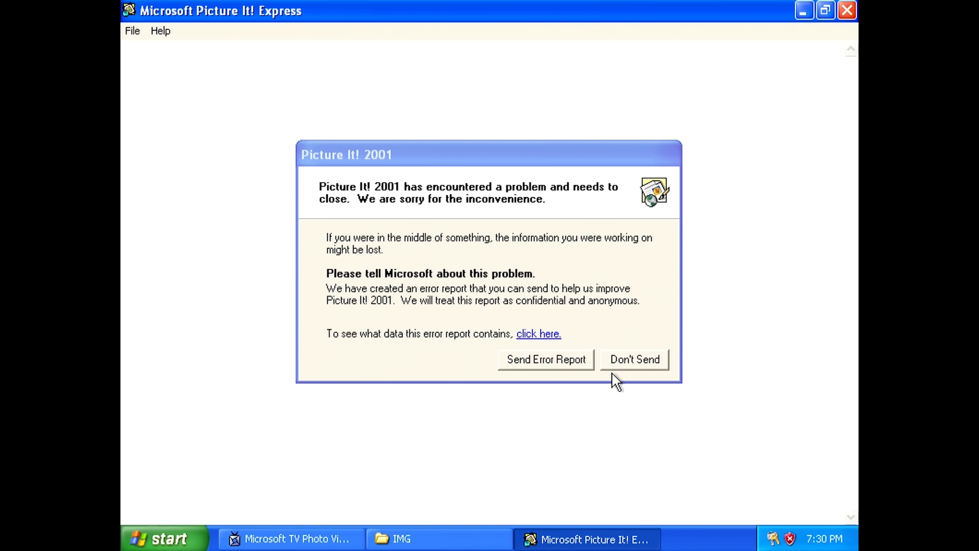
- Dismiss the crash report unsent and browse to the Desktop IMG folder's pictures
click(634, 359)
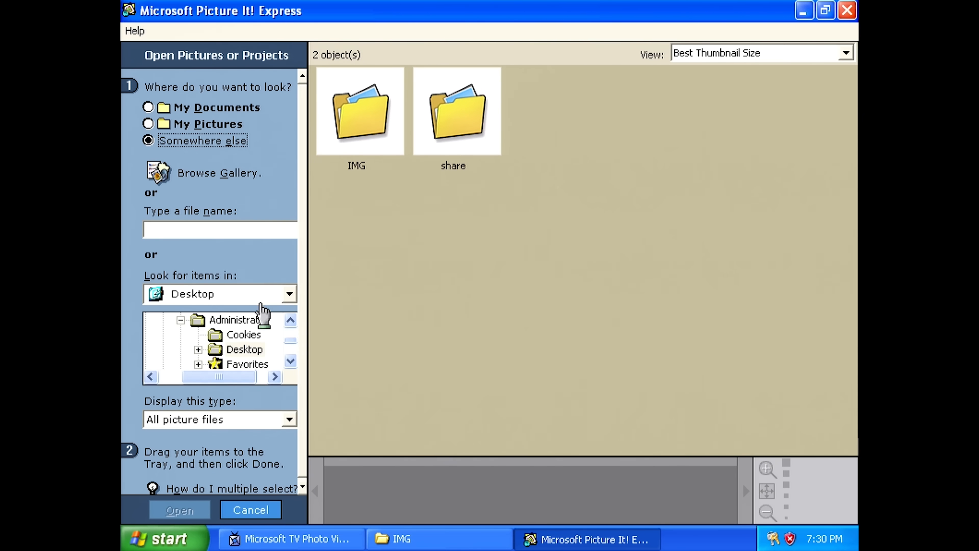
click(290, 363)
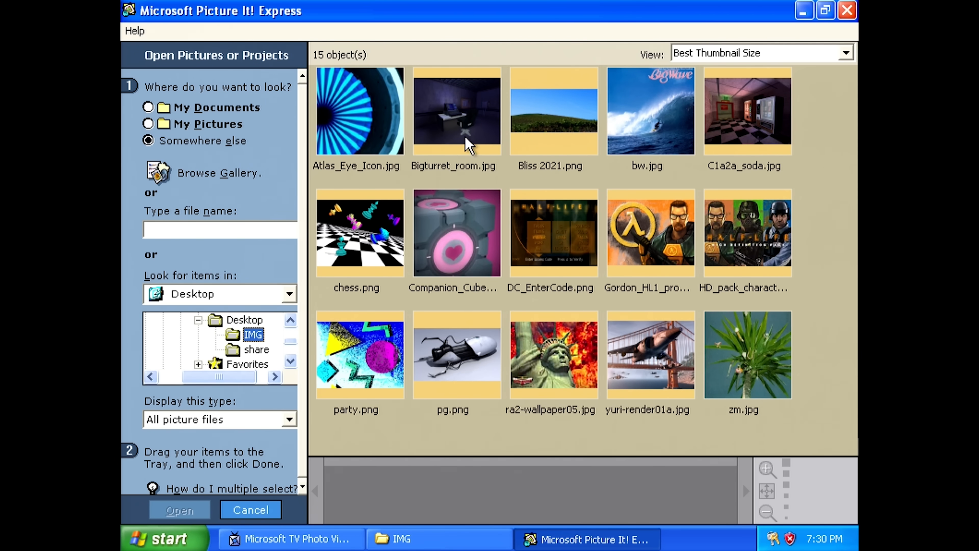
- Load Bliss 2021.png, accept the size-reduction warning, and save it as a JPEG copy
click(178, 509)
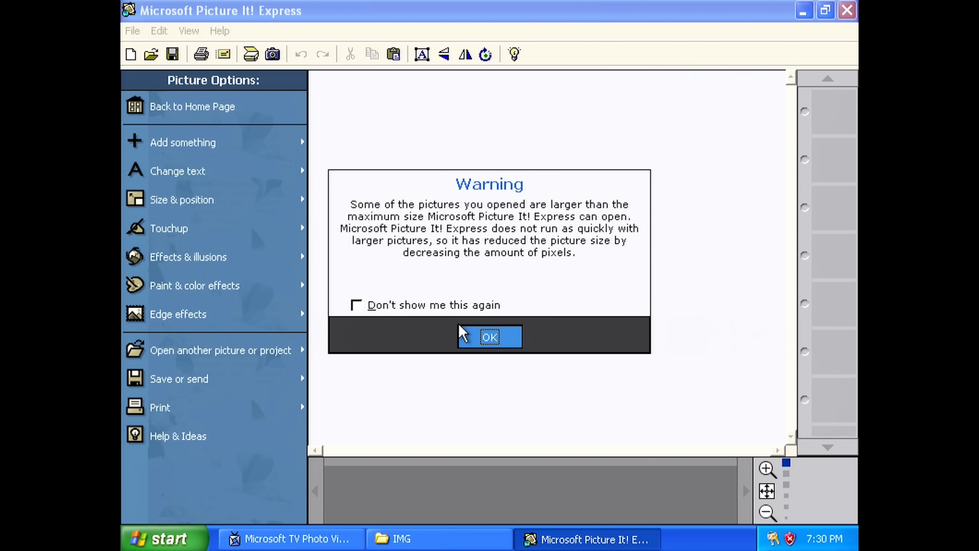
click(489, 337)
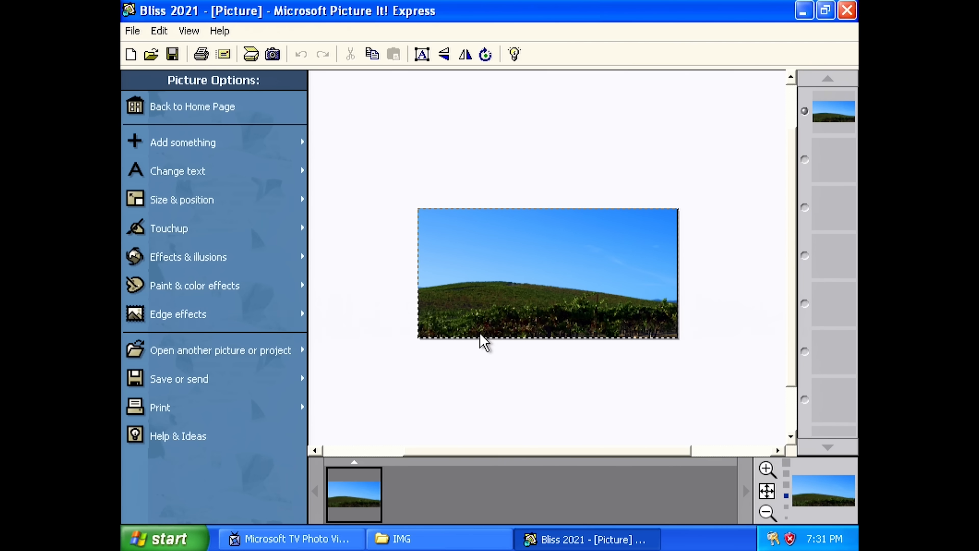
mouse_move(387, 193)
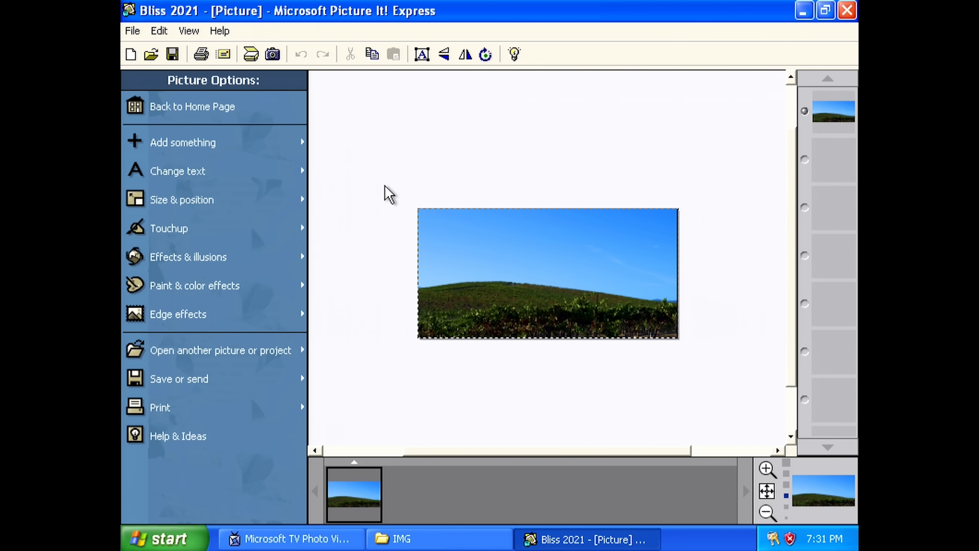
click(131, 30)
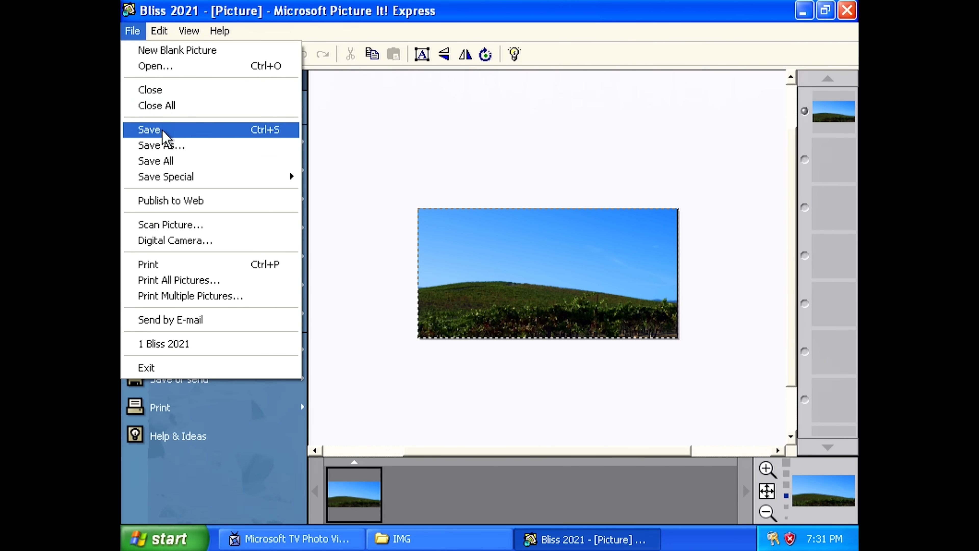
click(149, 129)
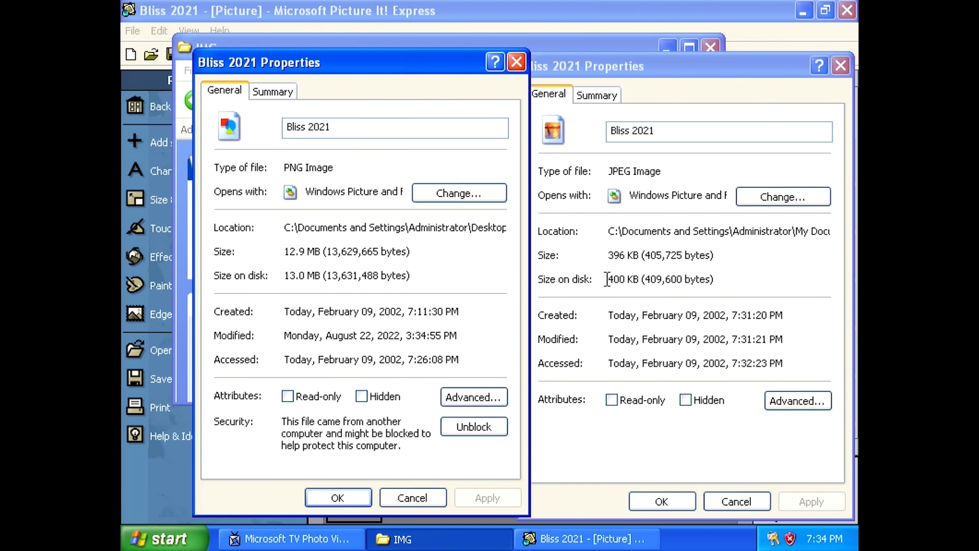
- Check the PNG's 4510×2243, 24-bit summary and general details, then close its properties
click(595, 95)
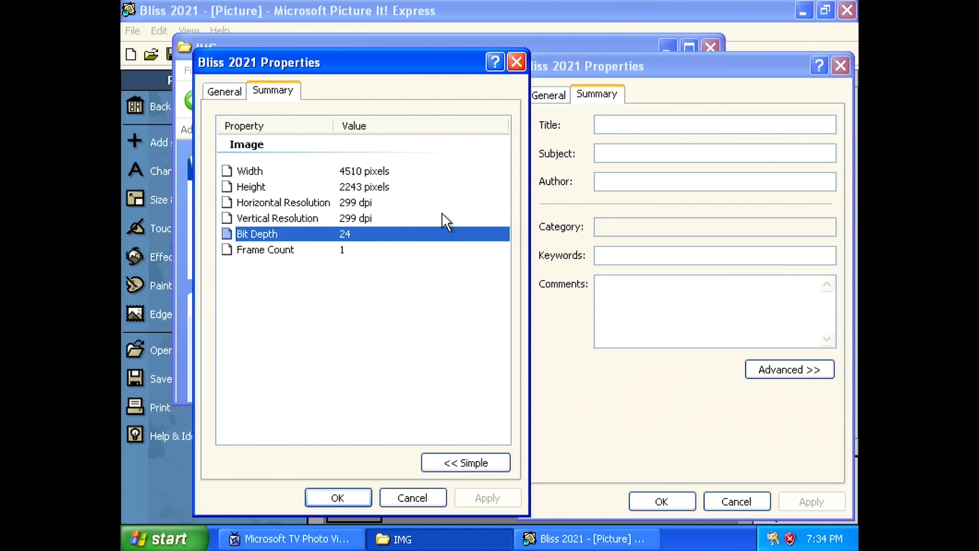
mouse_move(554, 470)
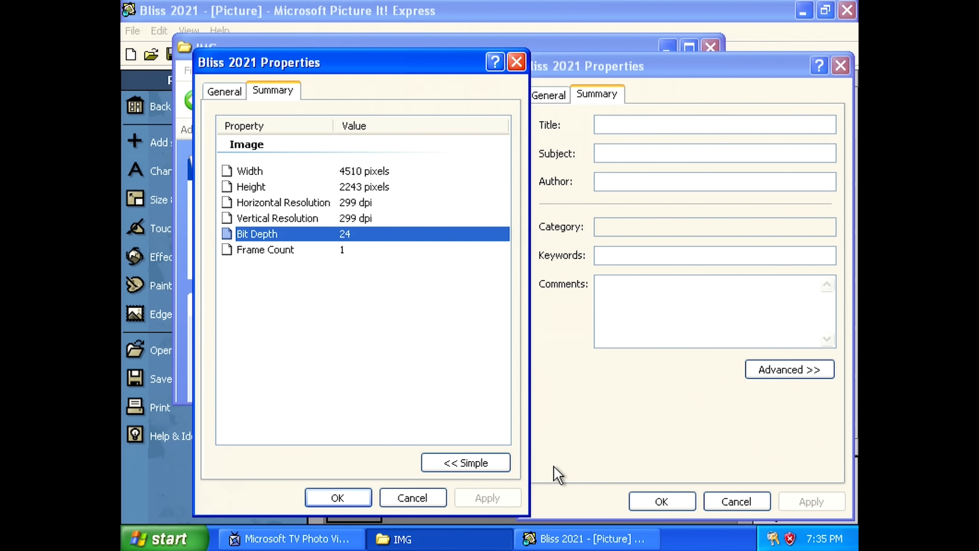
click(223, 90)
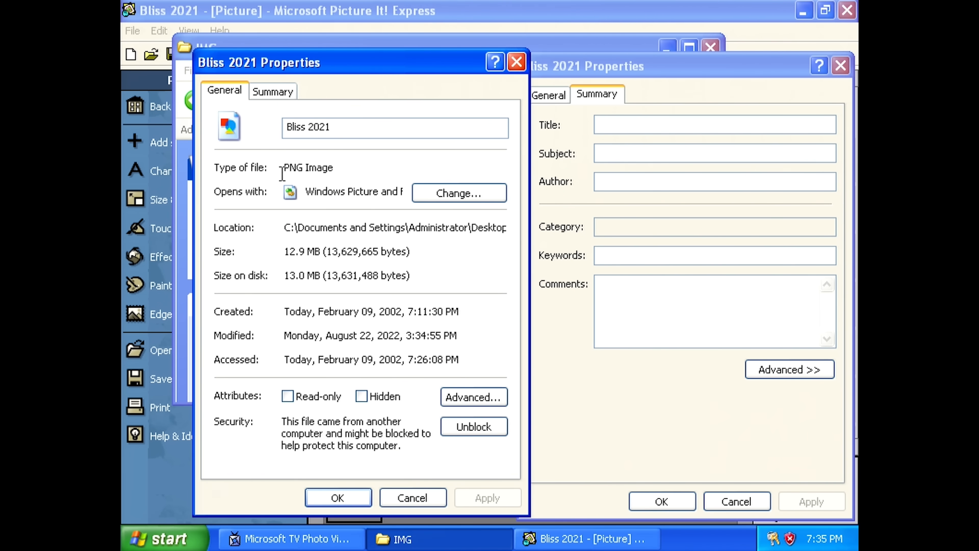
mouse_move(282, 250)
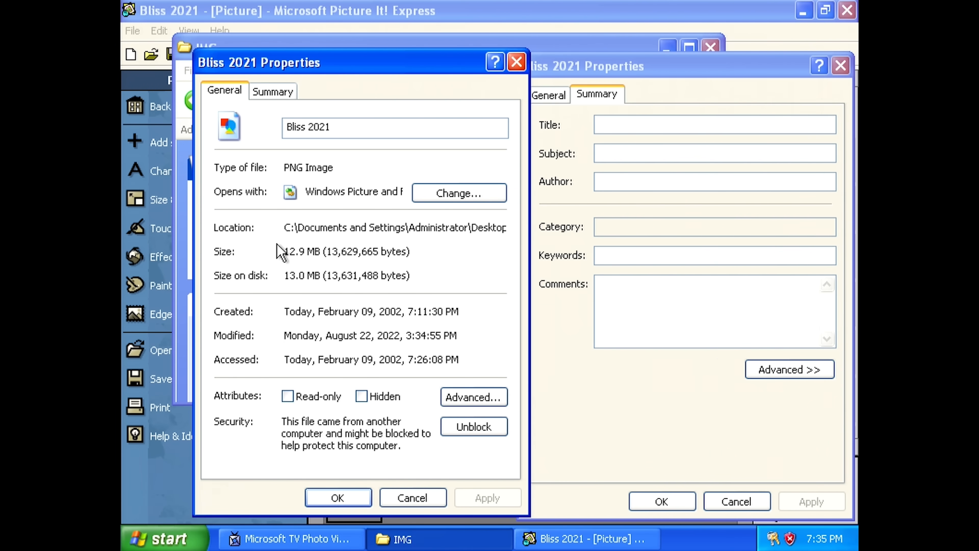
mouse_move(515, 62)
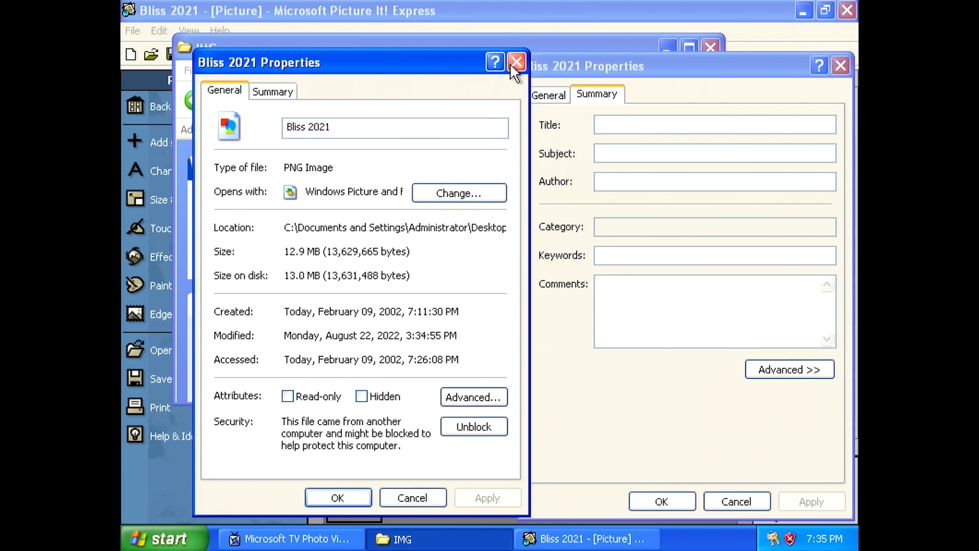
click(516, 61)
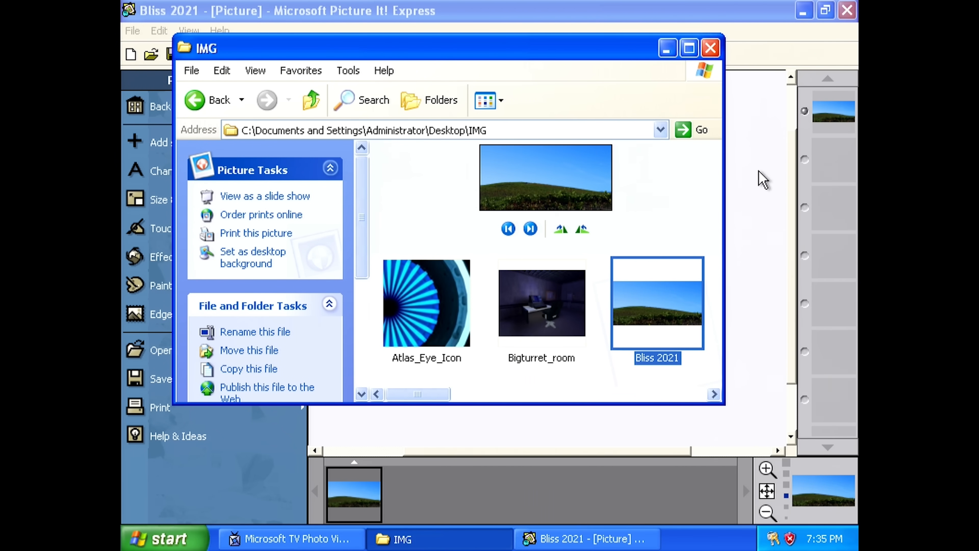
- Add the green hills picture, finish adding, and select the computer room picture to edit
click(290, 538)
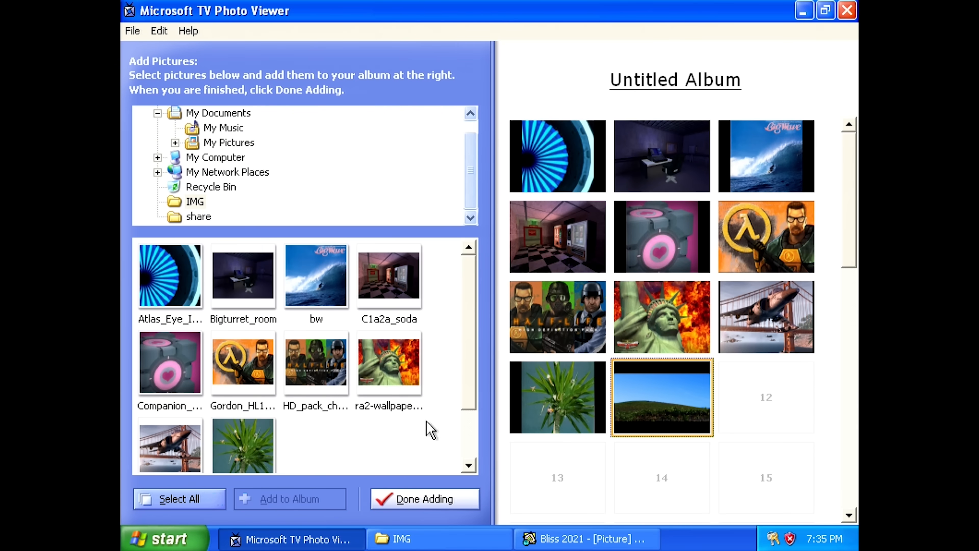
mouse_move(700, 382)
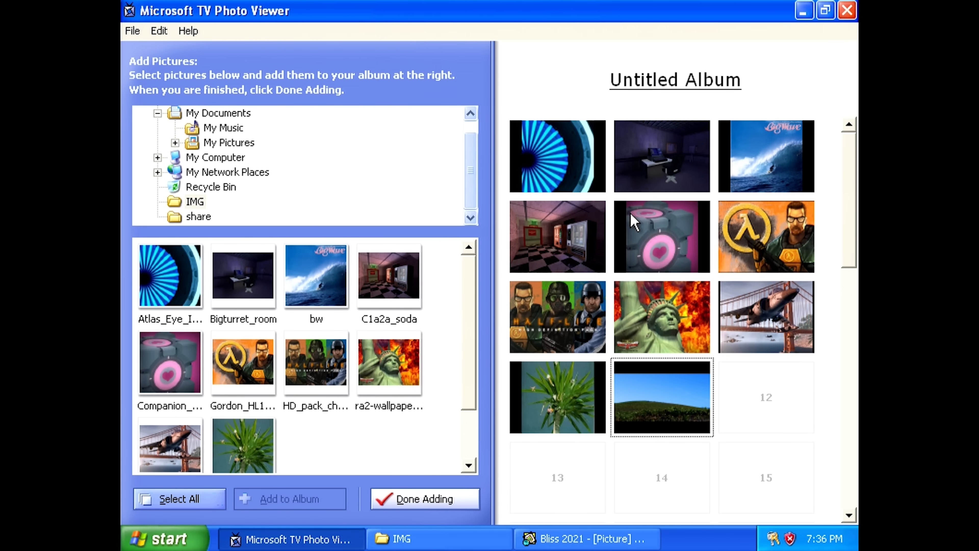
mouse_move(492, 481)
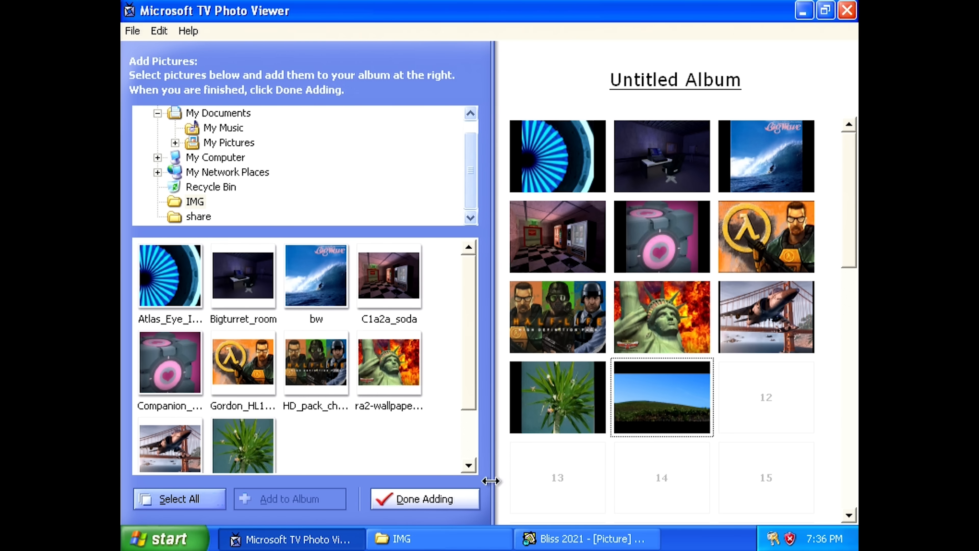
click(423, 498)
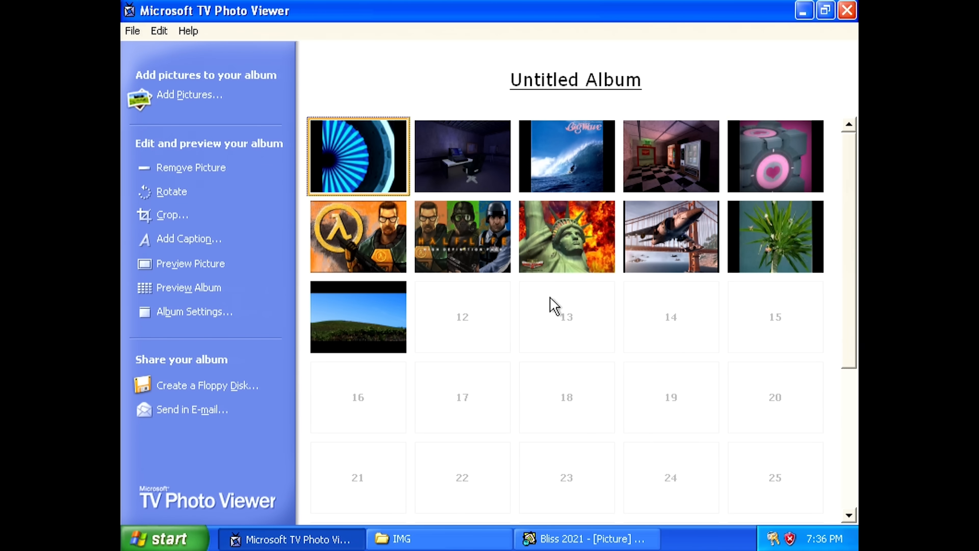
click(462, 156)
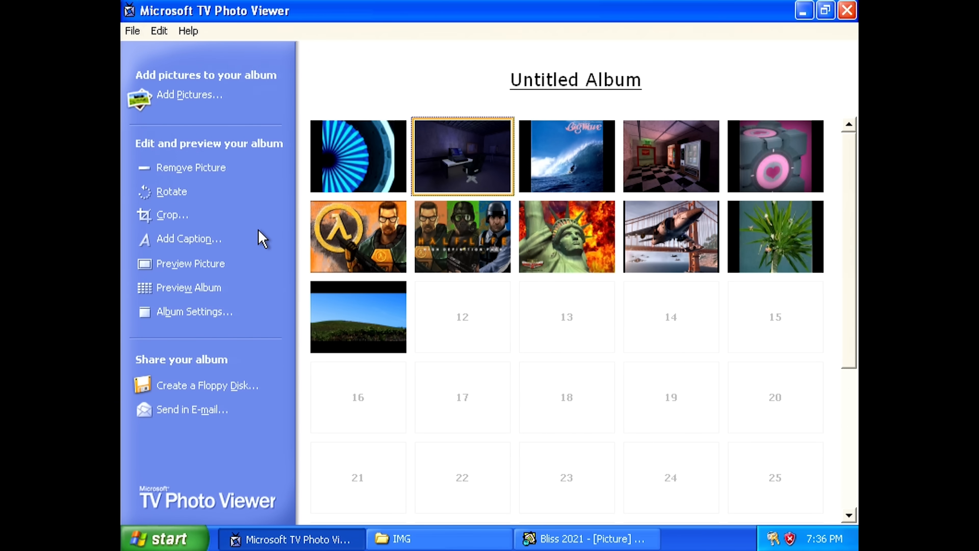
- Crop the computer room picture larger, caption the pictures, and reopen the add-pictures browser
click(172, 215)
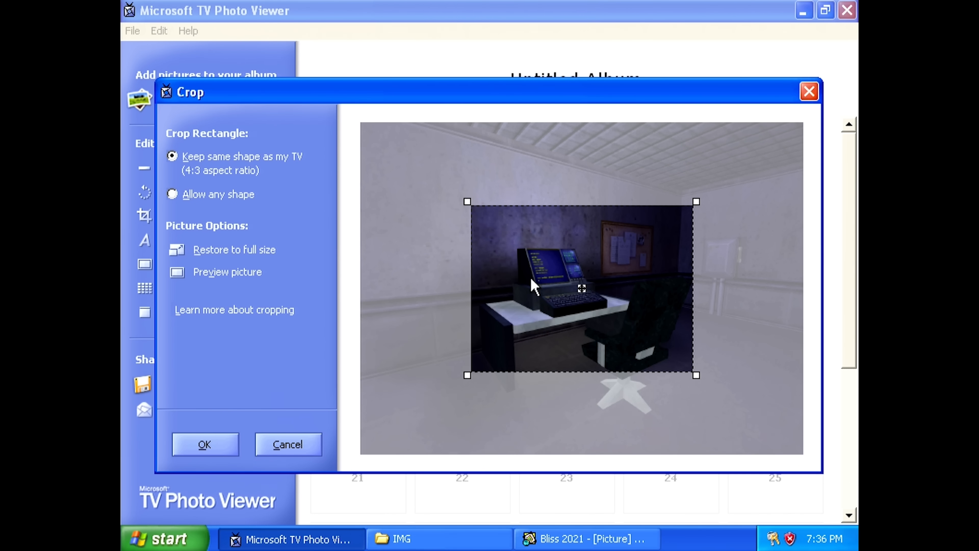
mouse_move(677, 365)
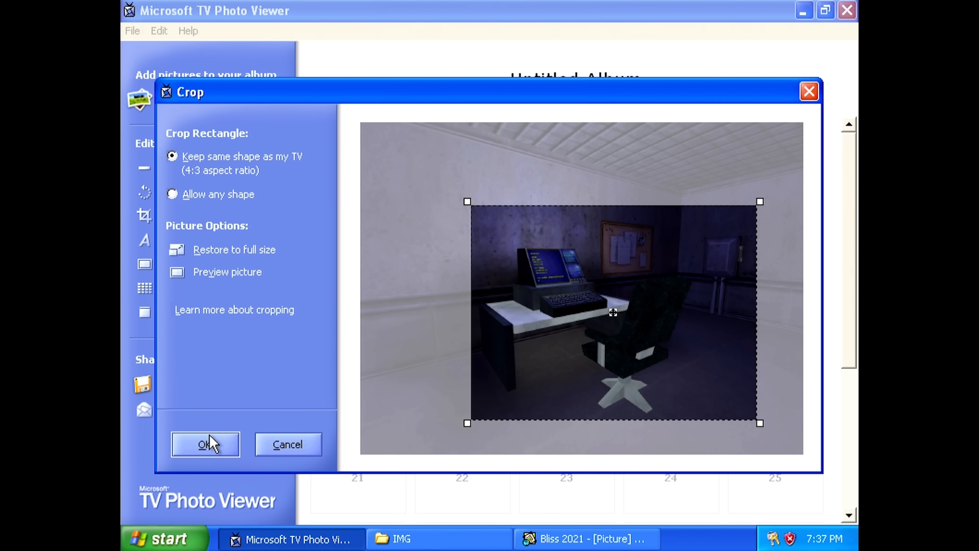
click(205, 444)
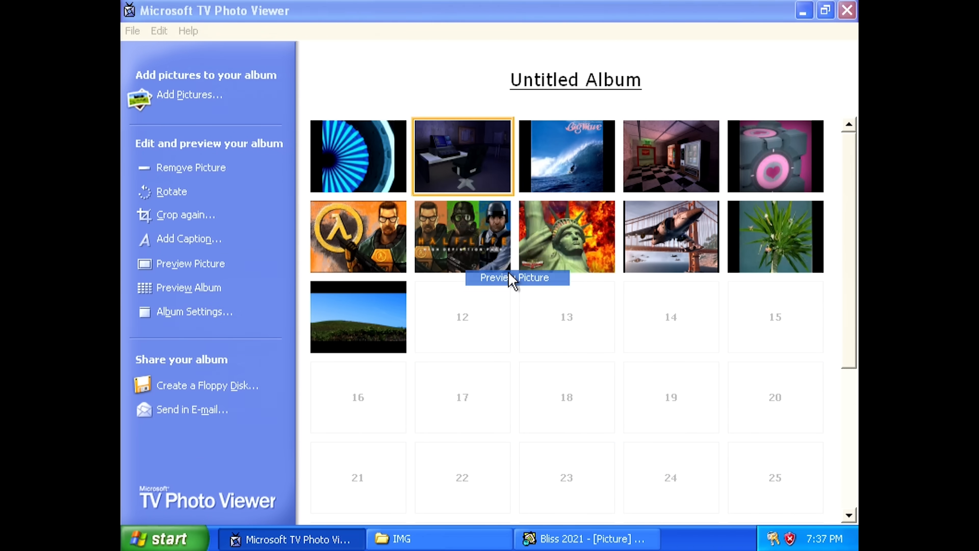
click(190, 263)
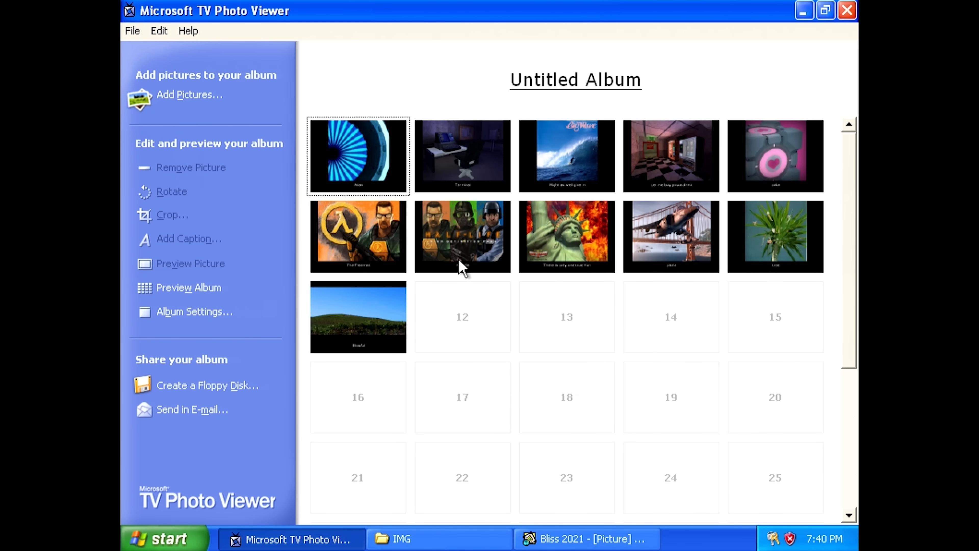
click(189, 95)
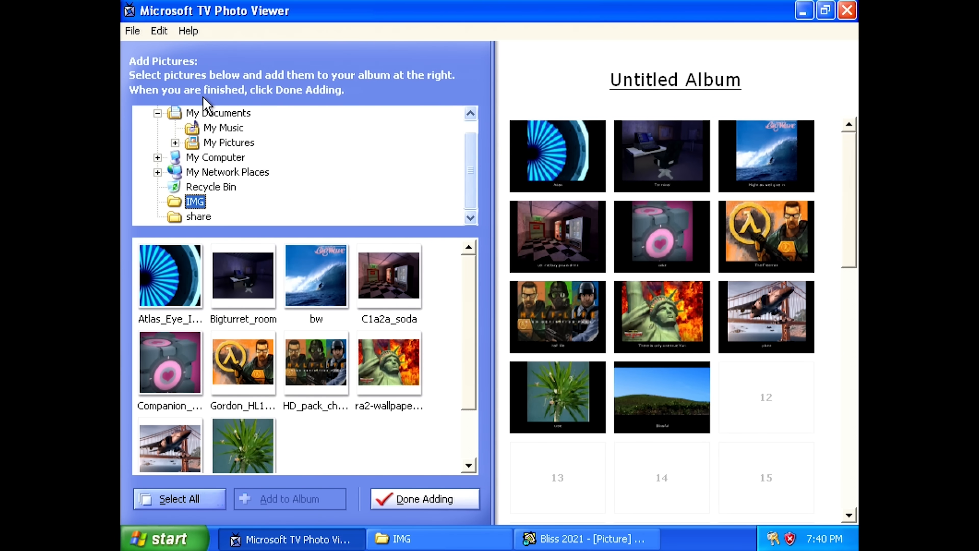
- Add the tortoise, Fall Foliage, Pink Flamingo and Water Lily photos from My Pictures, reaching fifteen
click(229, 142)
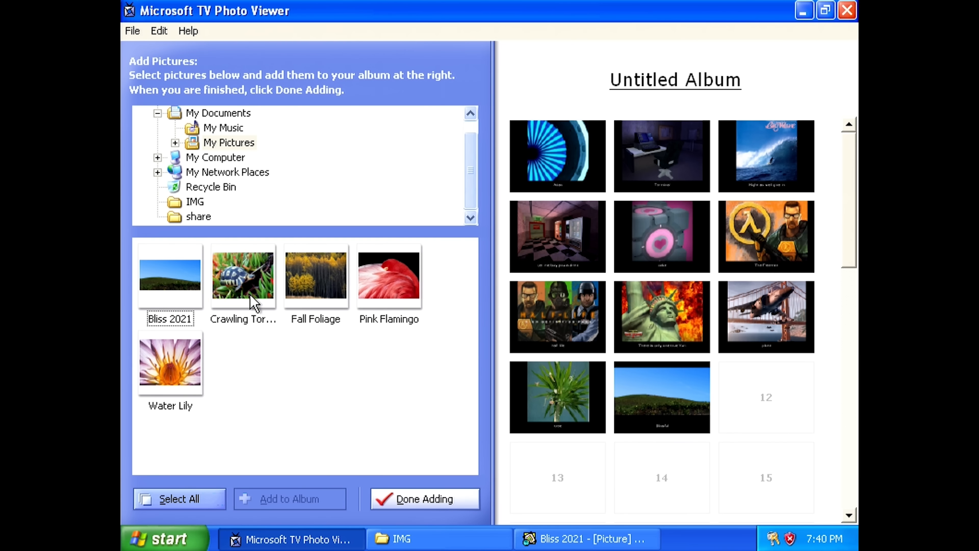
click(315, 276)
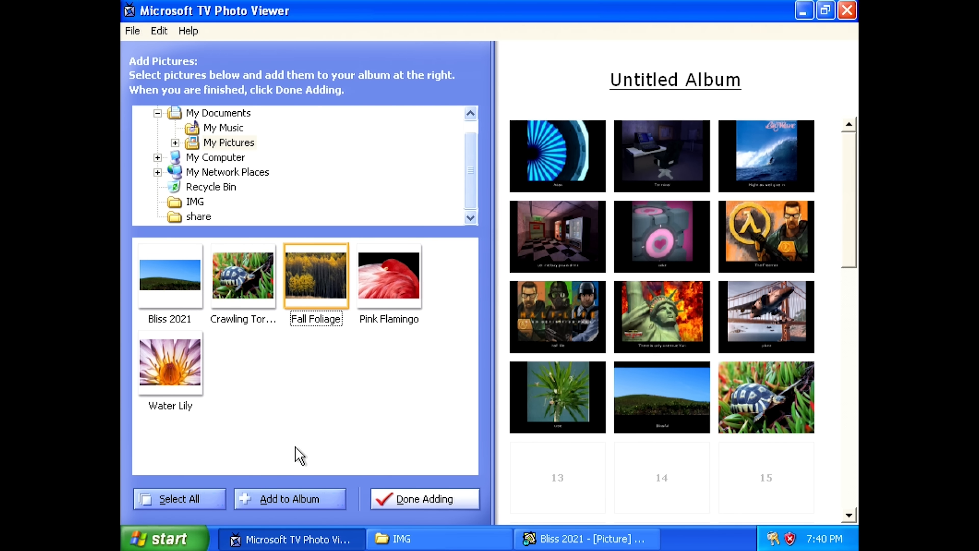
click(289, 498)
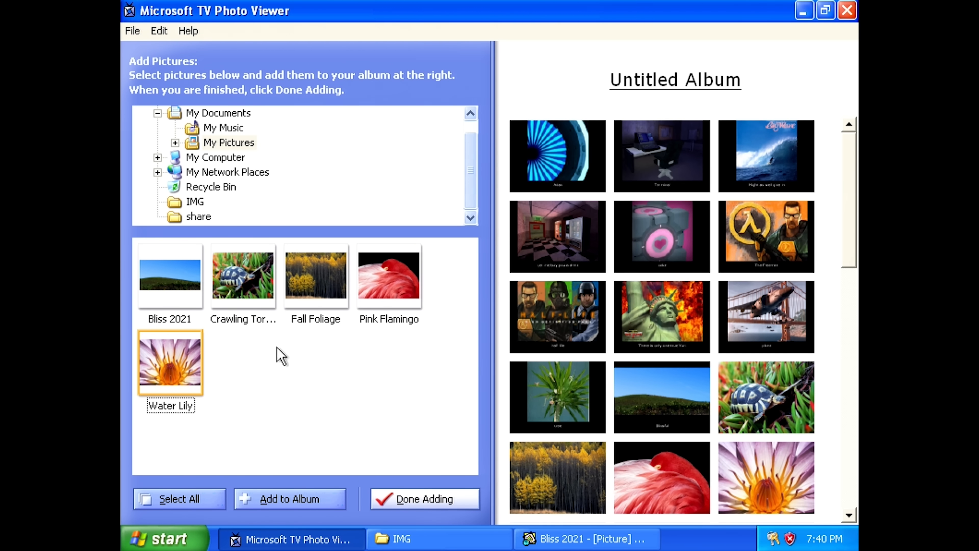
click(423, 498)
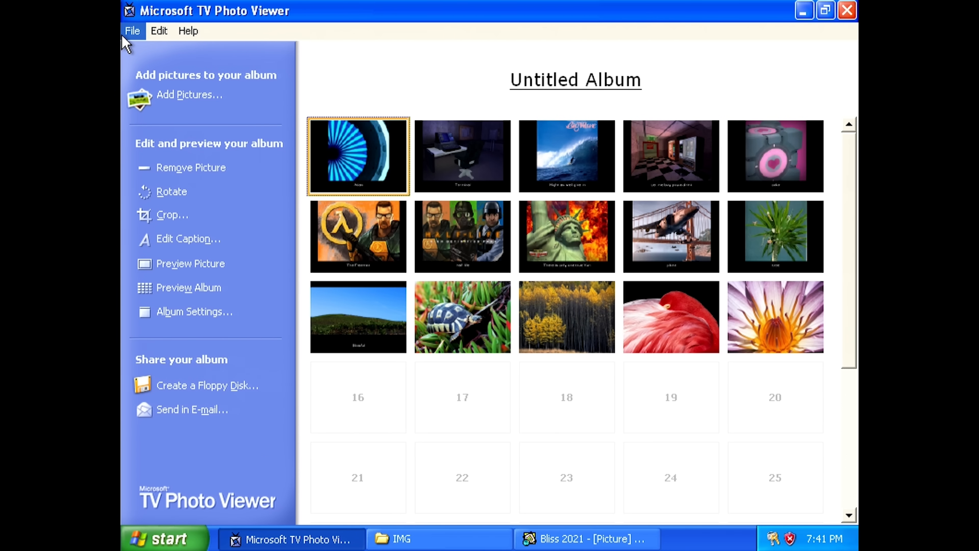
- Save the album as Cool.PVA and agree to create the floppy disk now
click(131, 31)
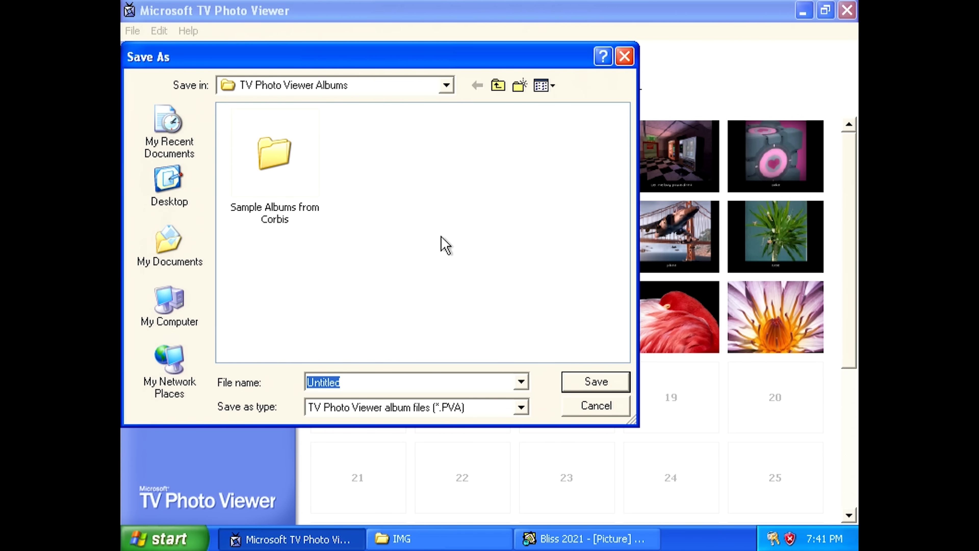
mouse_move(380, 251)
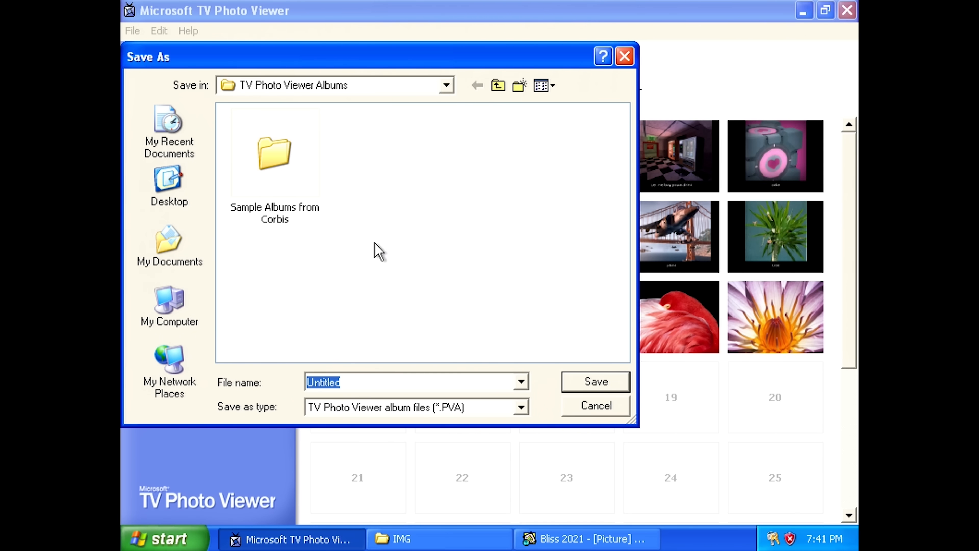
text(Coo)
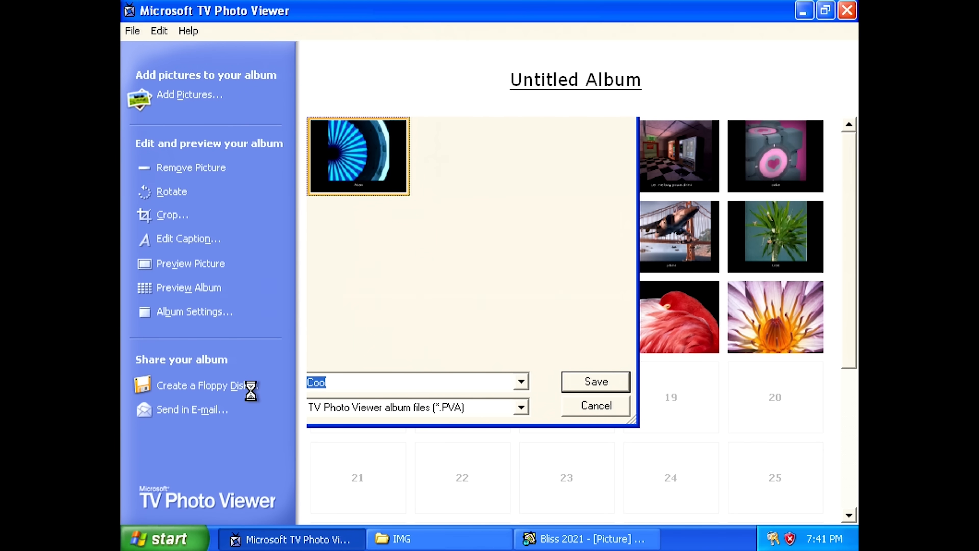
click(595, 382)
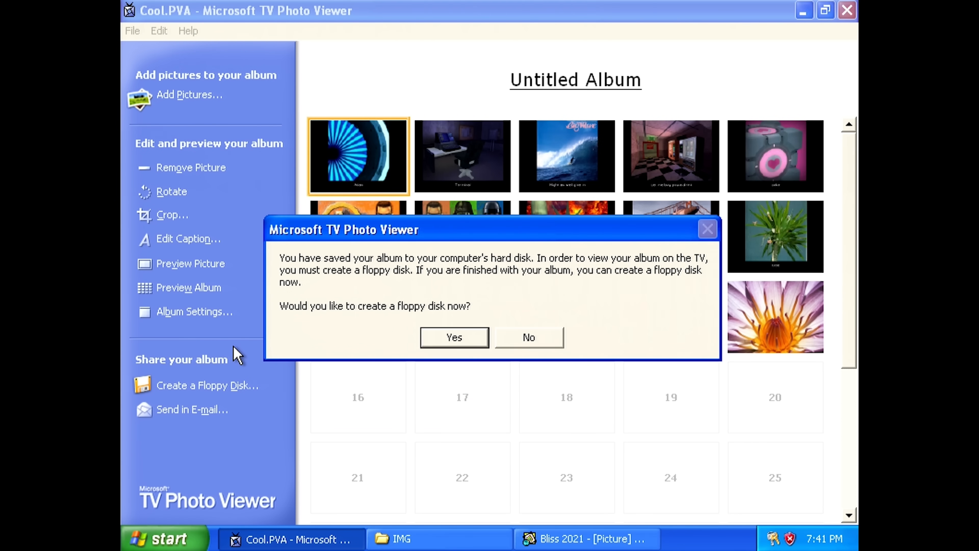
click(528, 337)
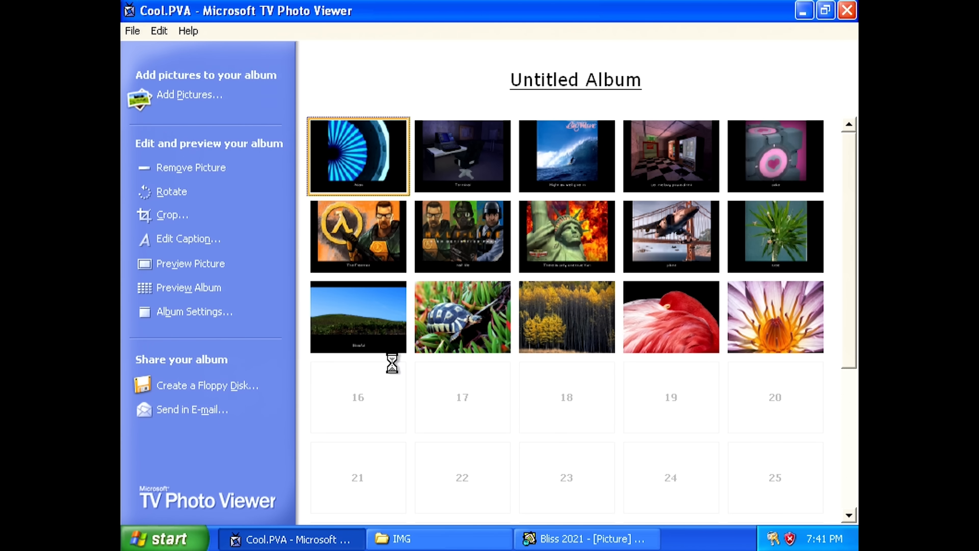
- Title the floppy disk 'My Cool Photos'
click(207, 385)
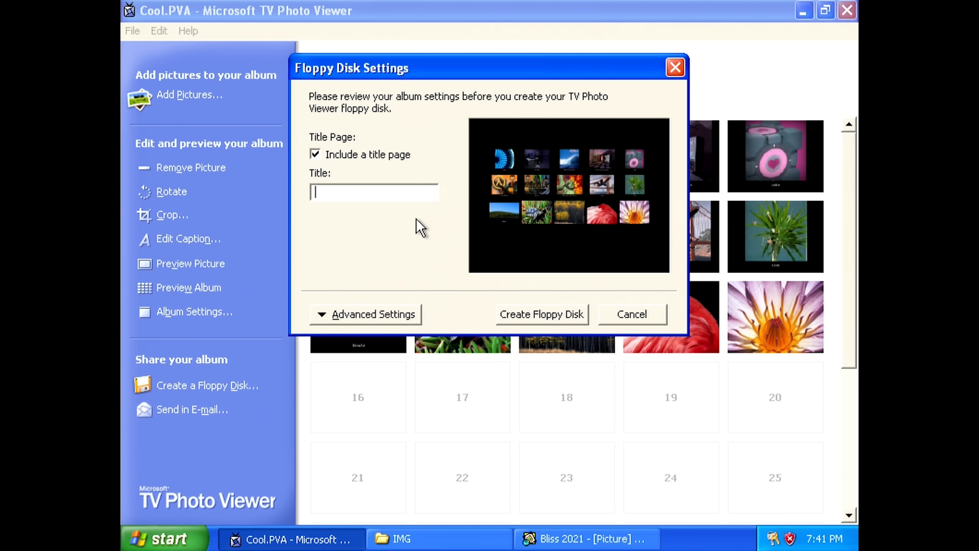
text(M)
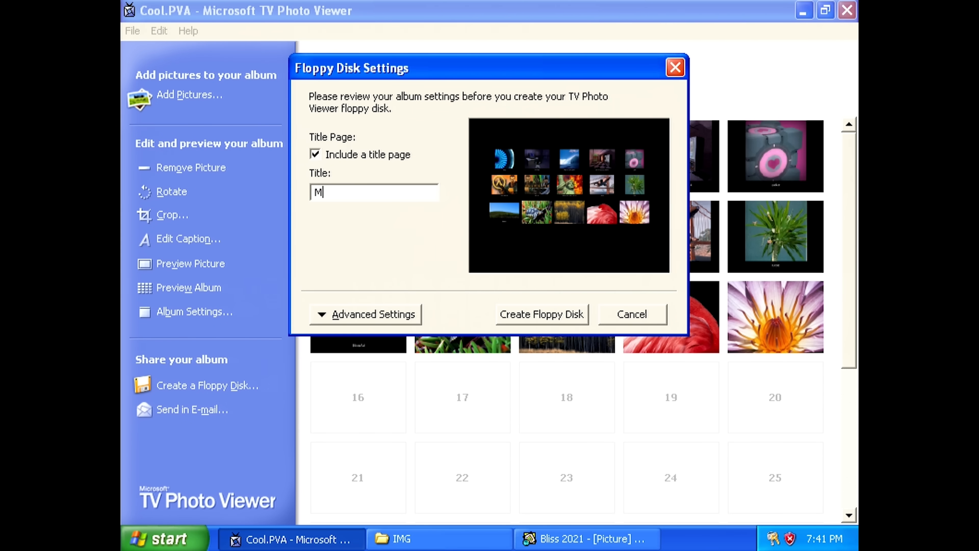
text(y Cool Photo)
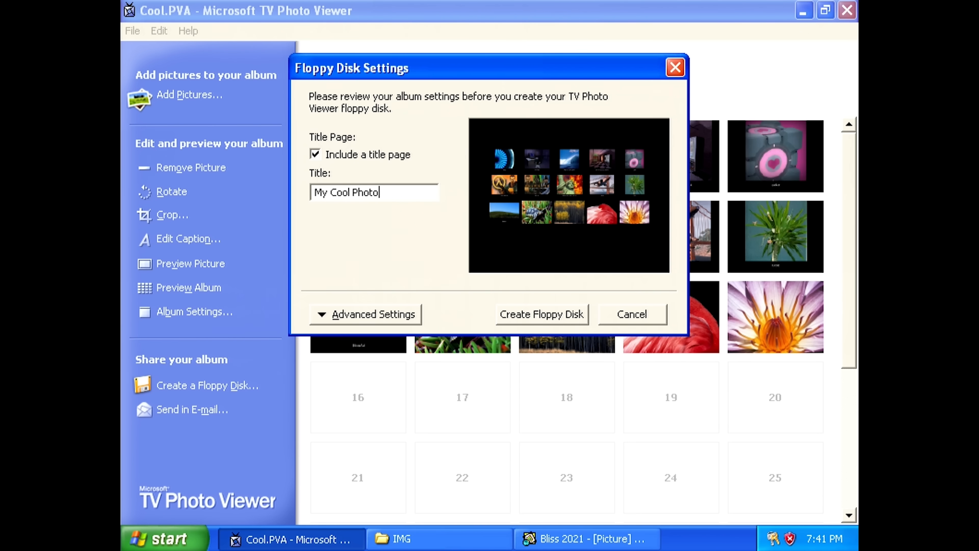
text(s)
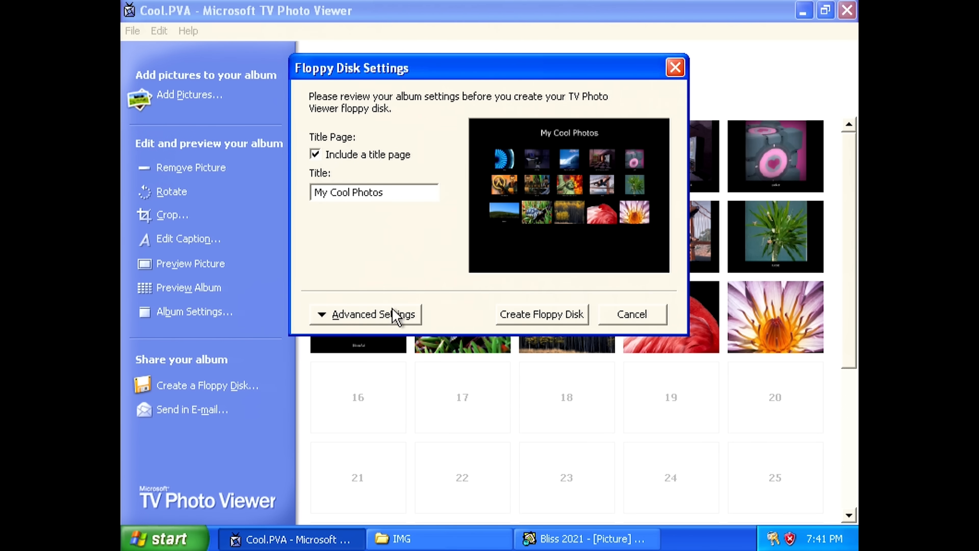
- In Advanced Settings, set the auto slideshow interval to 3 seconds
click(365, 314)
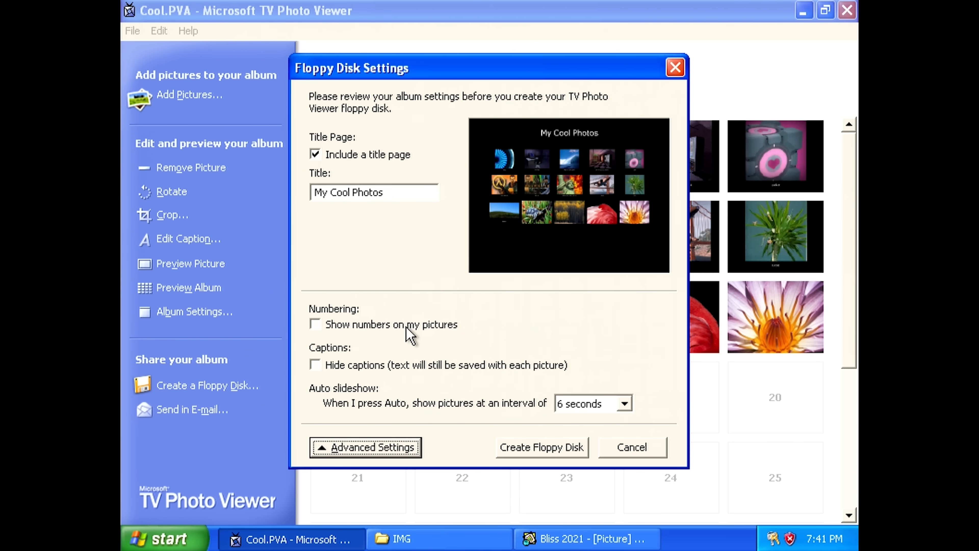
mouse_move(405, 367)
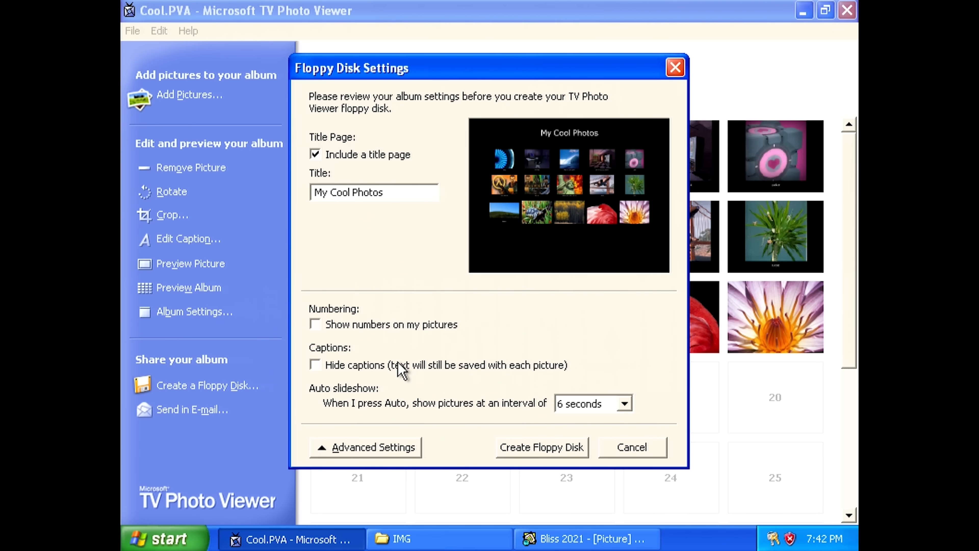
mouse_move(390, 373)
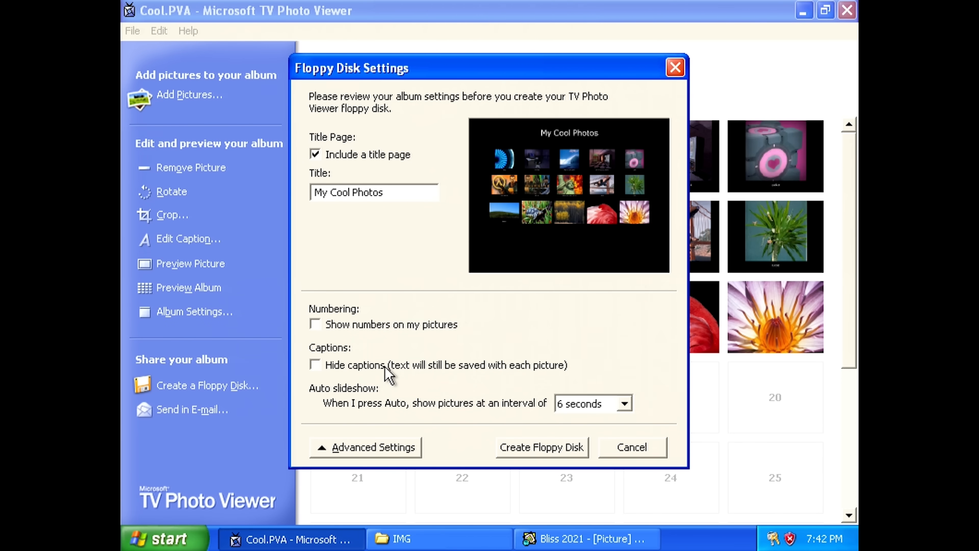
mouse_move(536, 418)
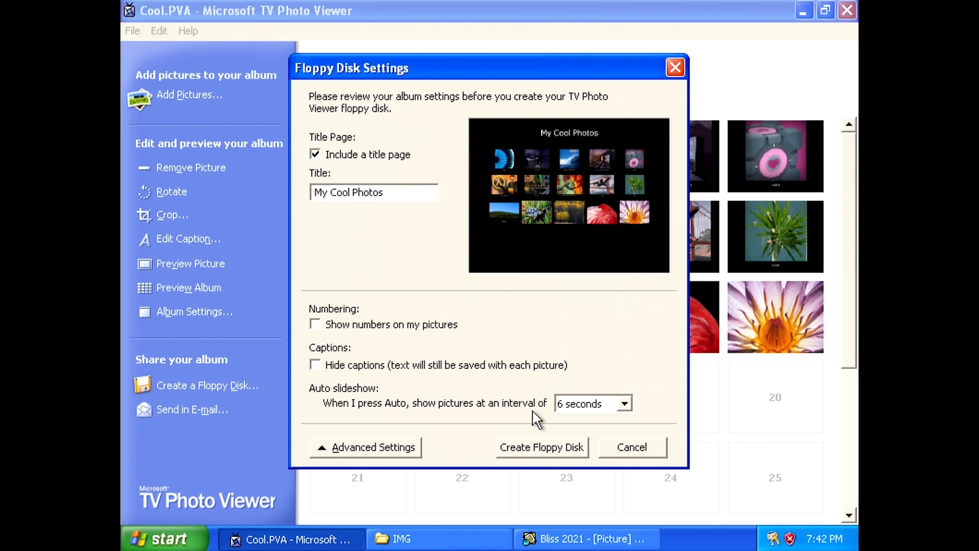
click(629, 403)
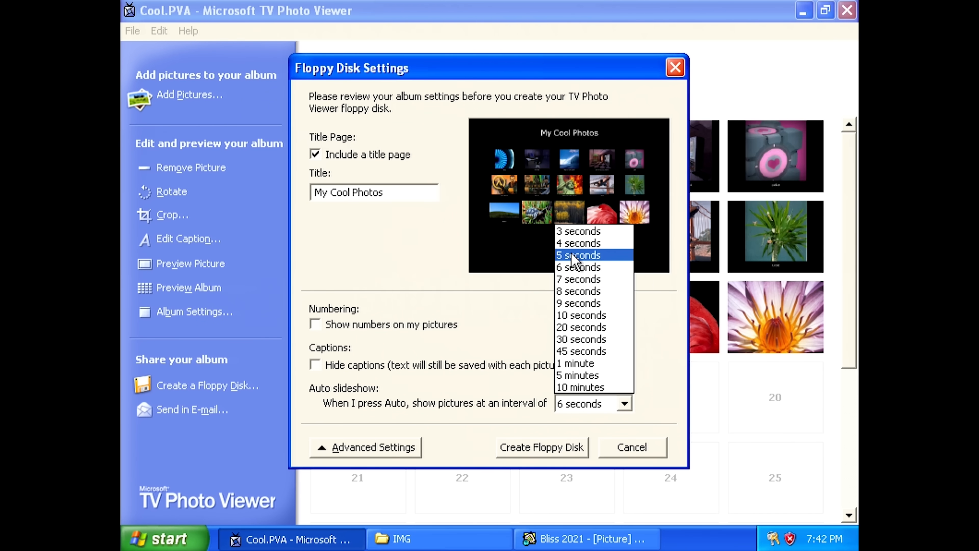
click(578, 230)
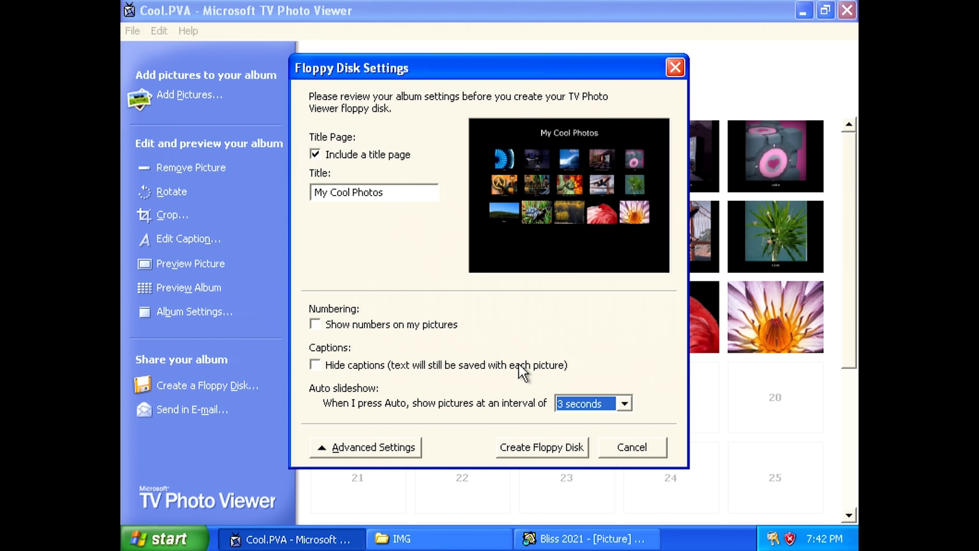
mouse_move(528, 451)
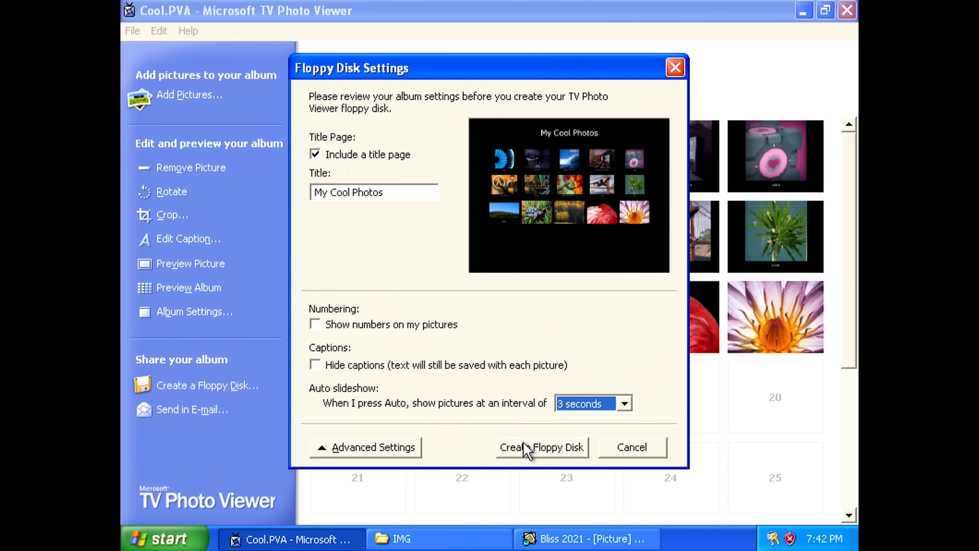